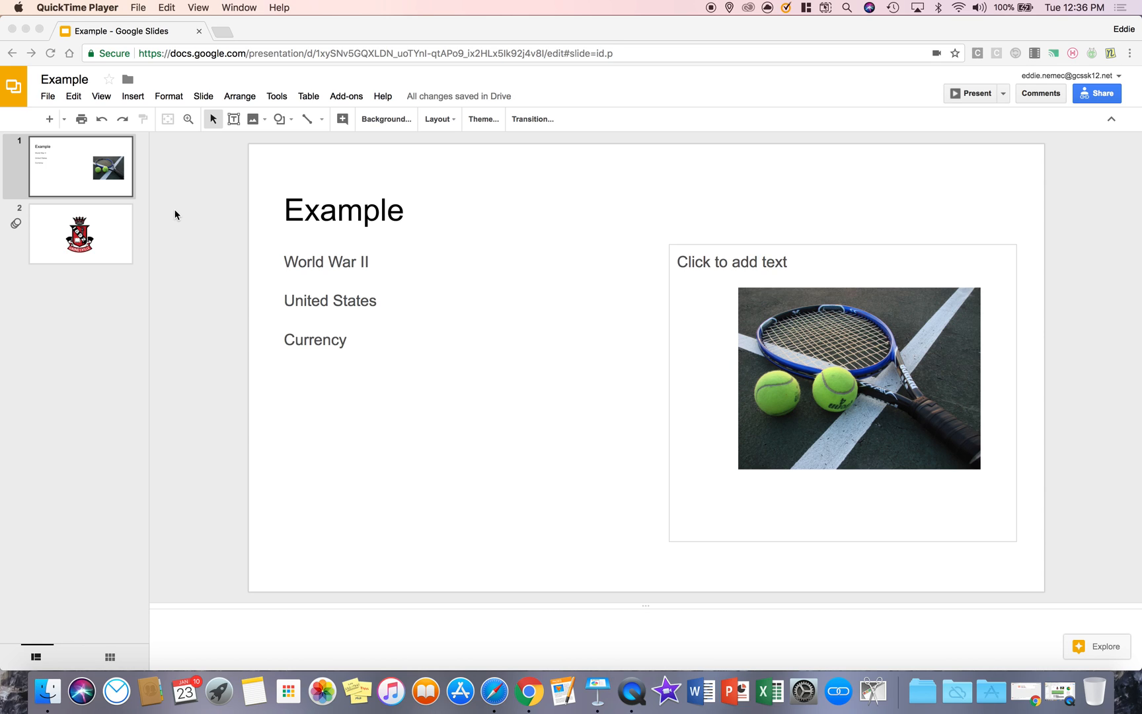
pyautogui.moveTo(320, 92)
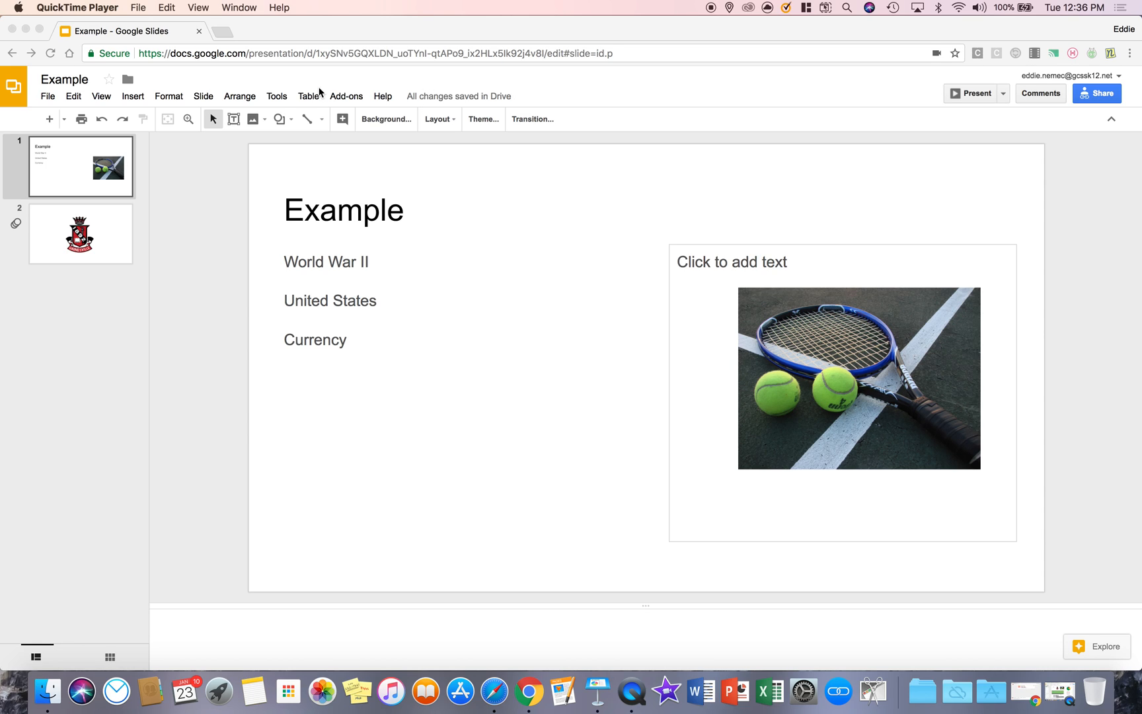
pyautogui.moveTo(251, 108)
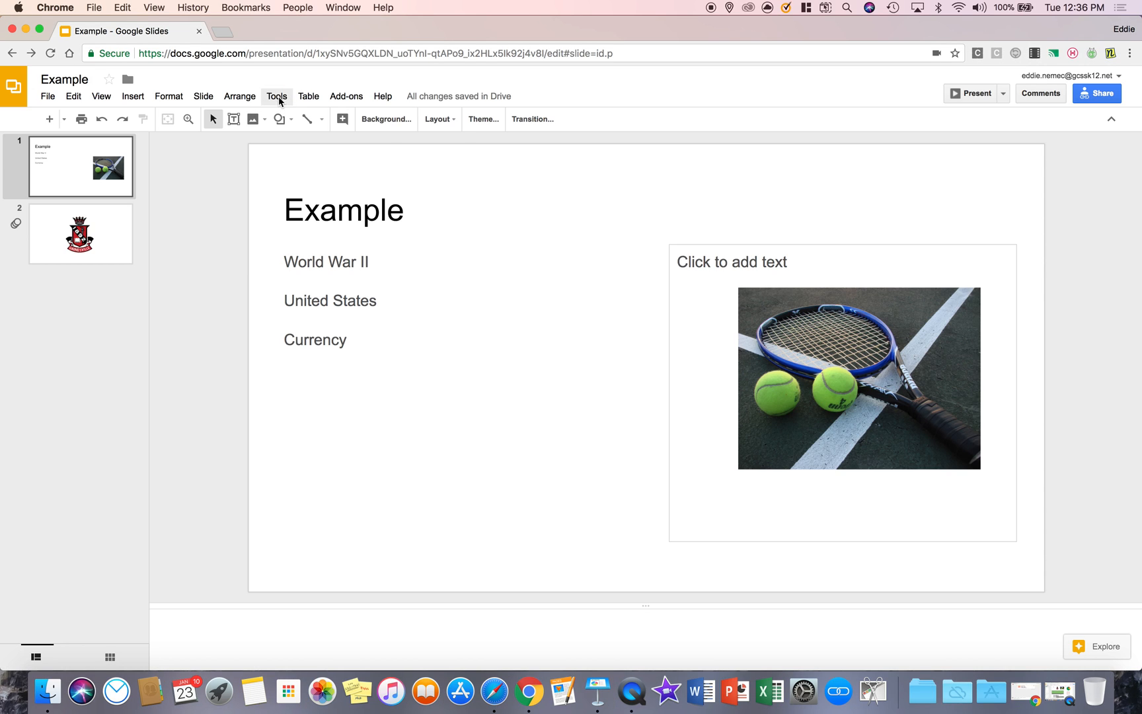
# - Run a spelling check on the presentation and dismiss the no-suggestions notice
pyautogui.click(276, 96)
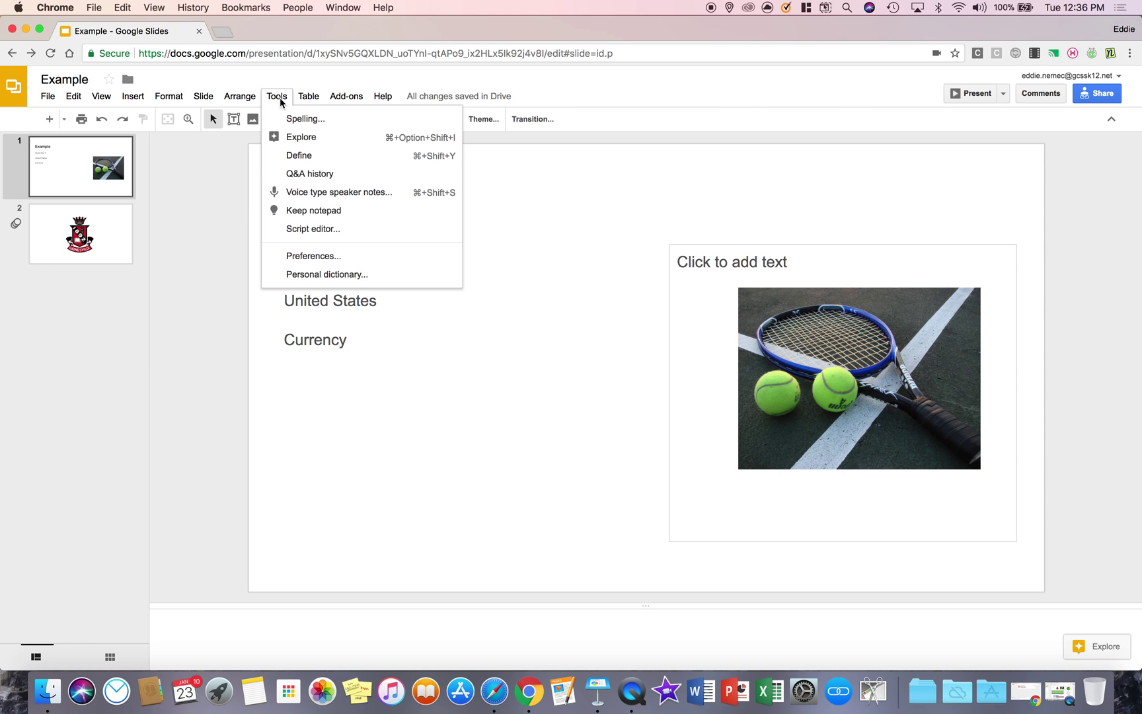
pyautogui.moveTo(288, 122)
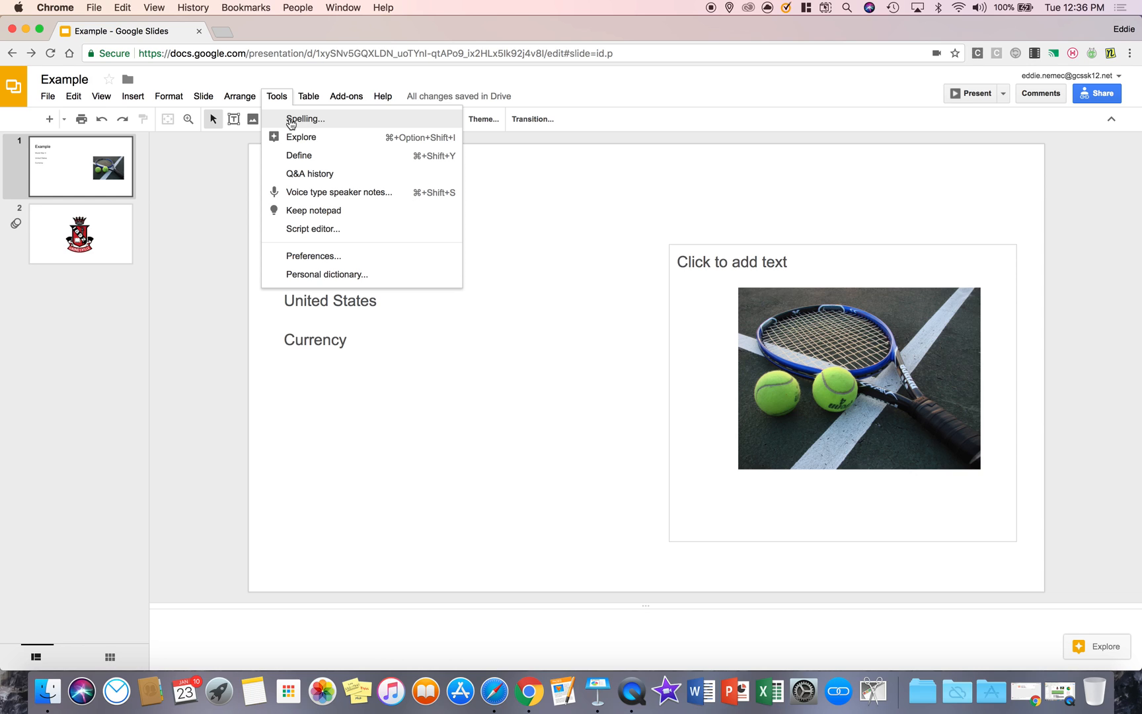
pyautogui.click(304, 119)
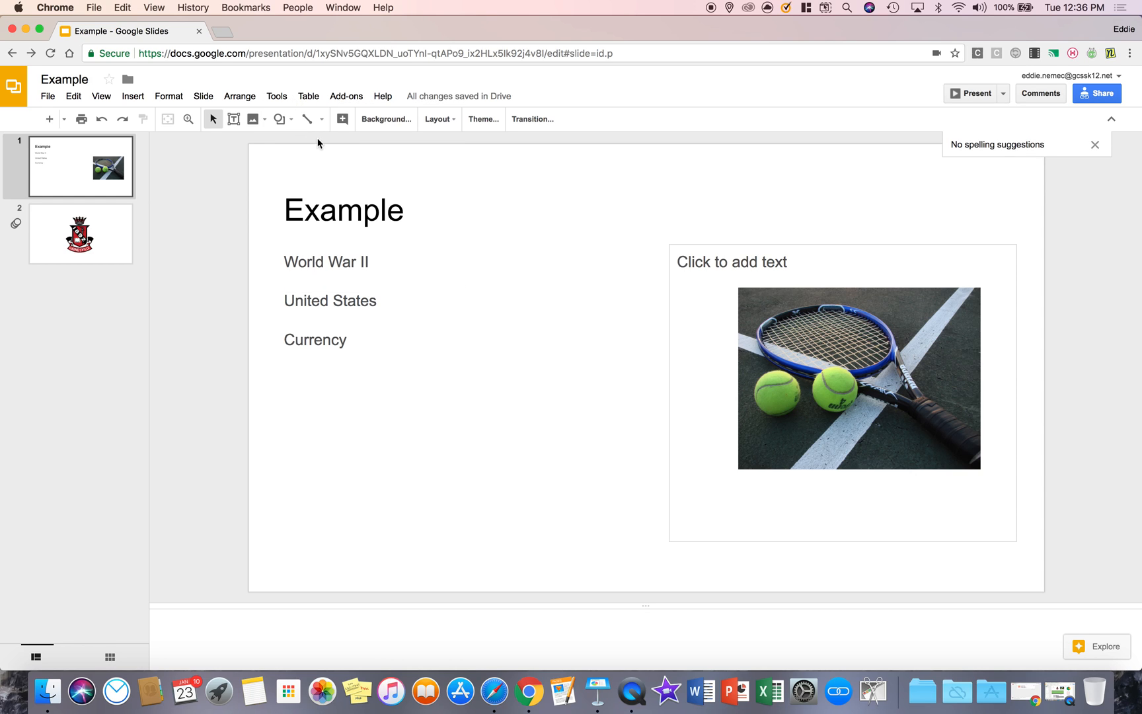
pyautogui.moveTo(1076, 156)
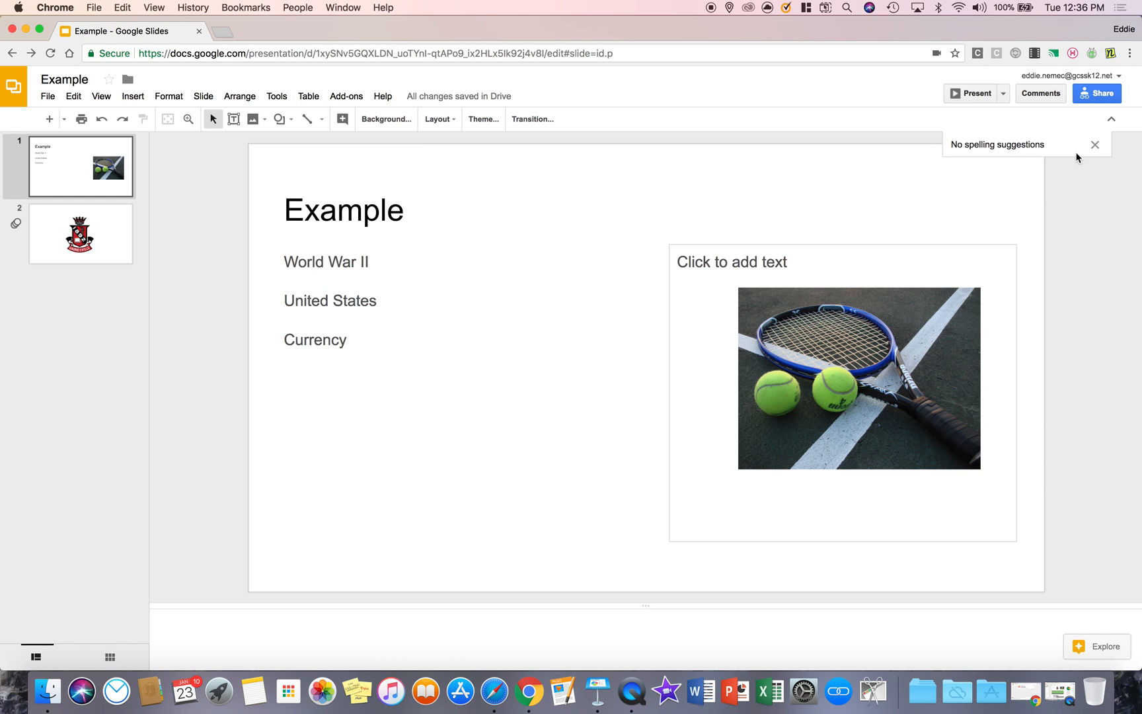
pyautogui.click(1095, 144)
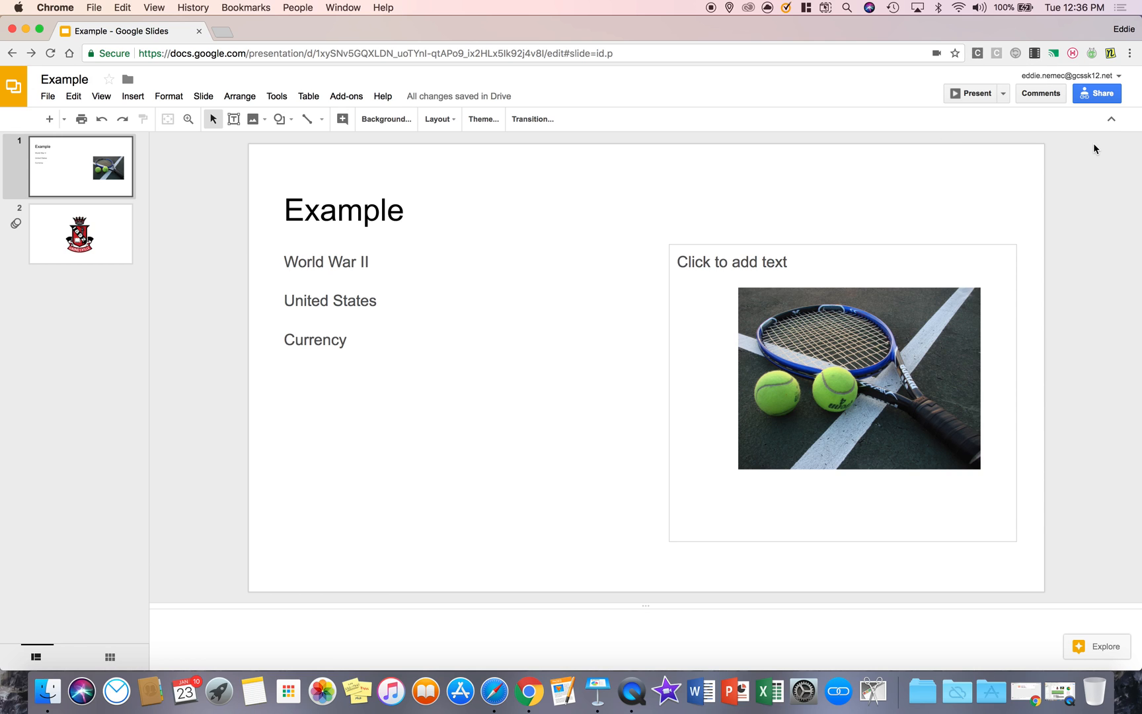
pyautogui.click(101, 96)
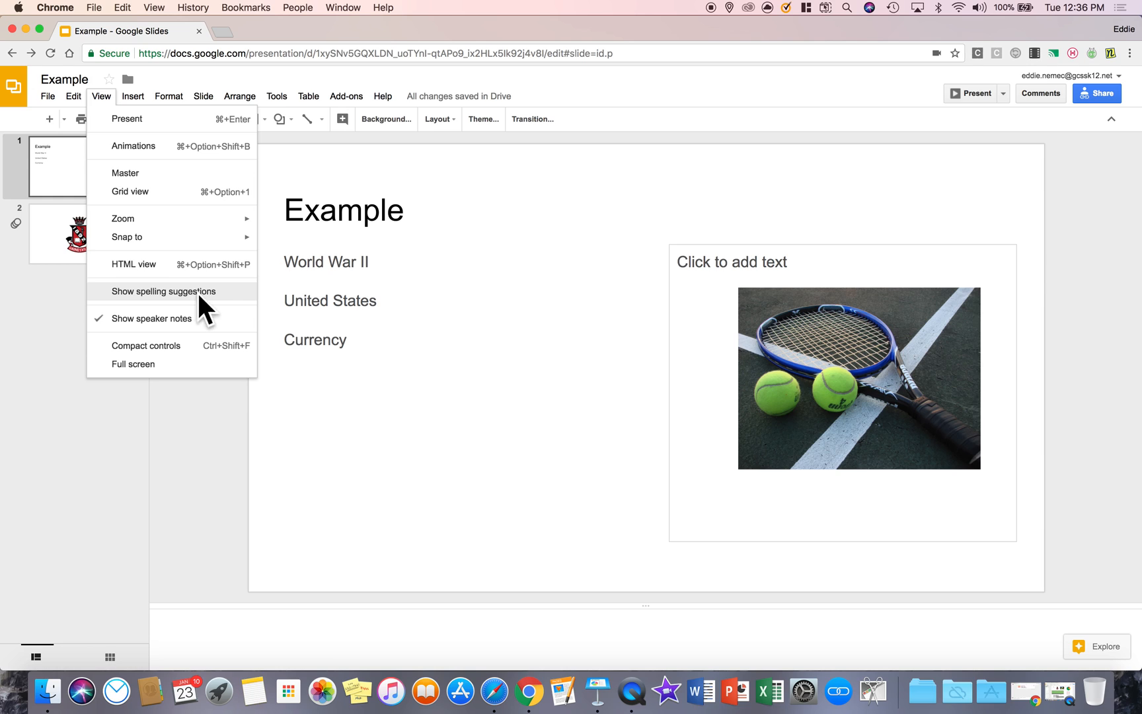
pyautogui.click(276, 96)
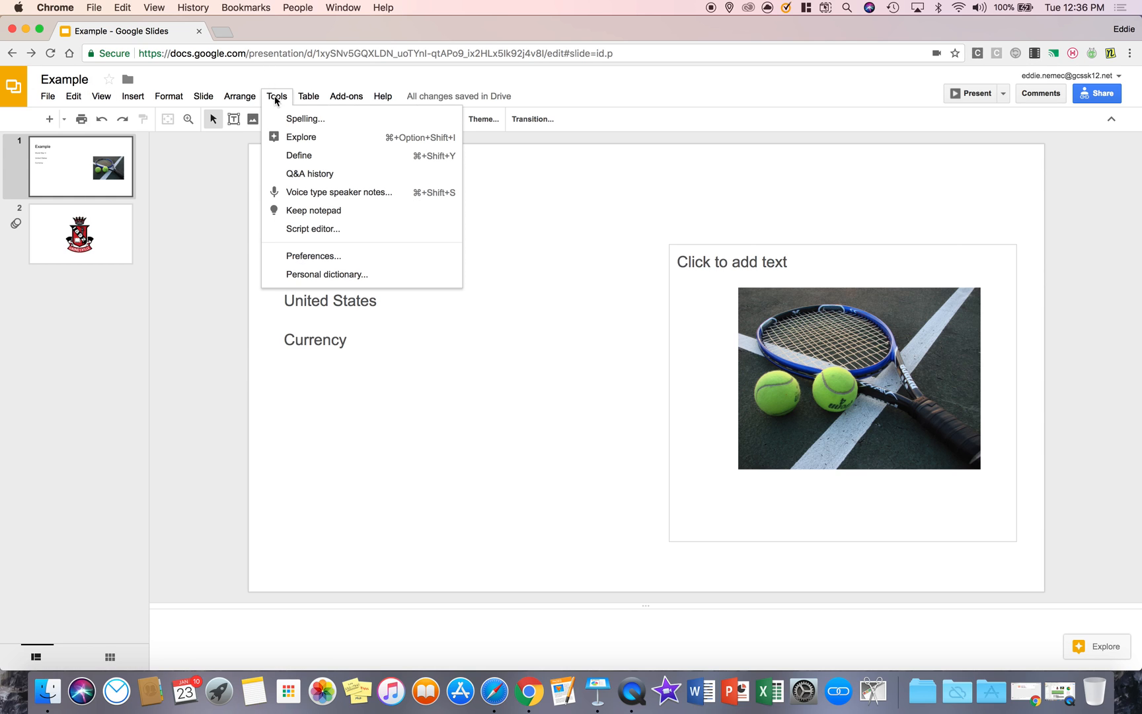
pyautogui.moveTo(495, 280)
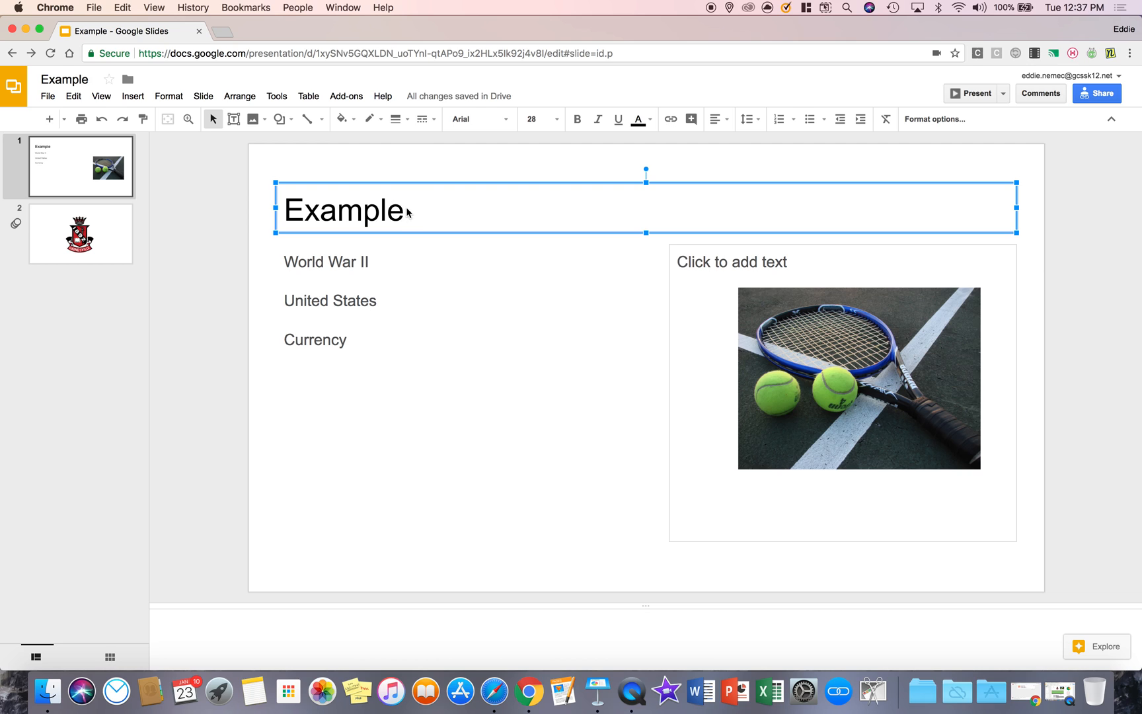
# - Append ZZZ to the title, accept the Spelling correction 'Example ZZZ', then delete the ZZZ
pyautogui.write('ZZZ')
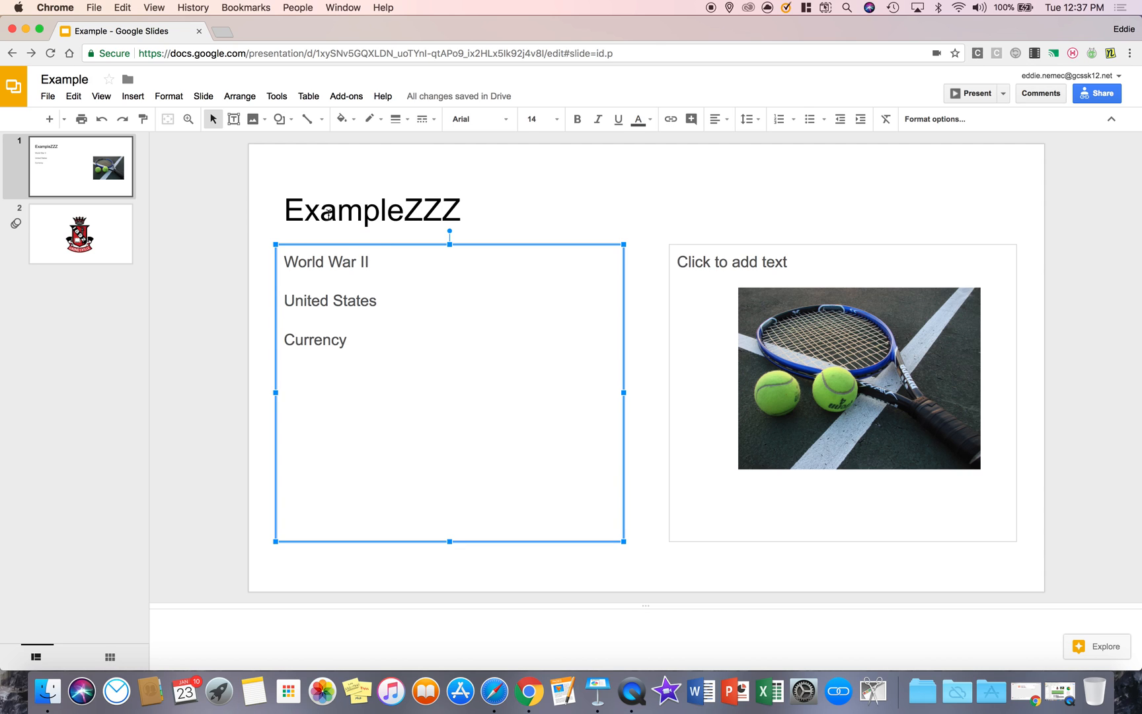
pyautogui.click(371, 210)
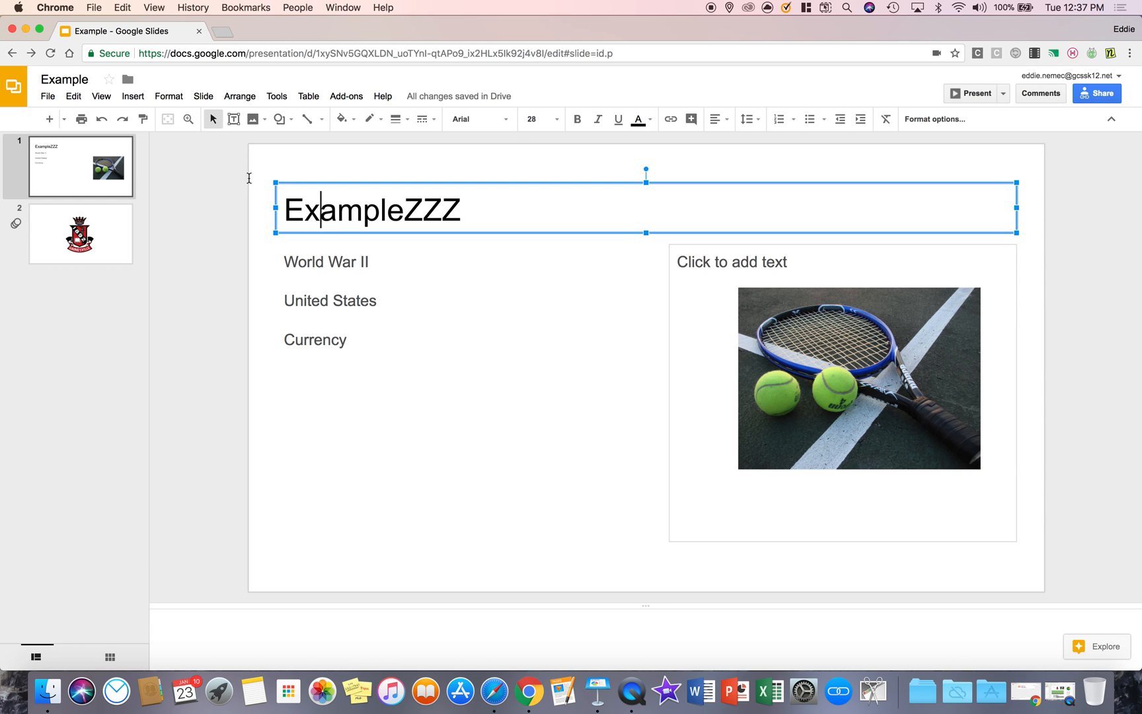
pyautogui.click(101, 96)
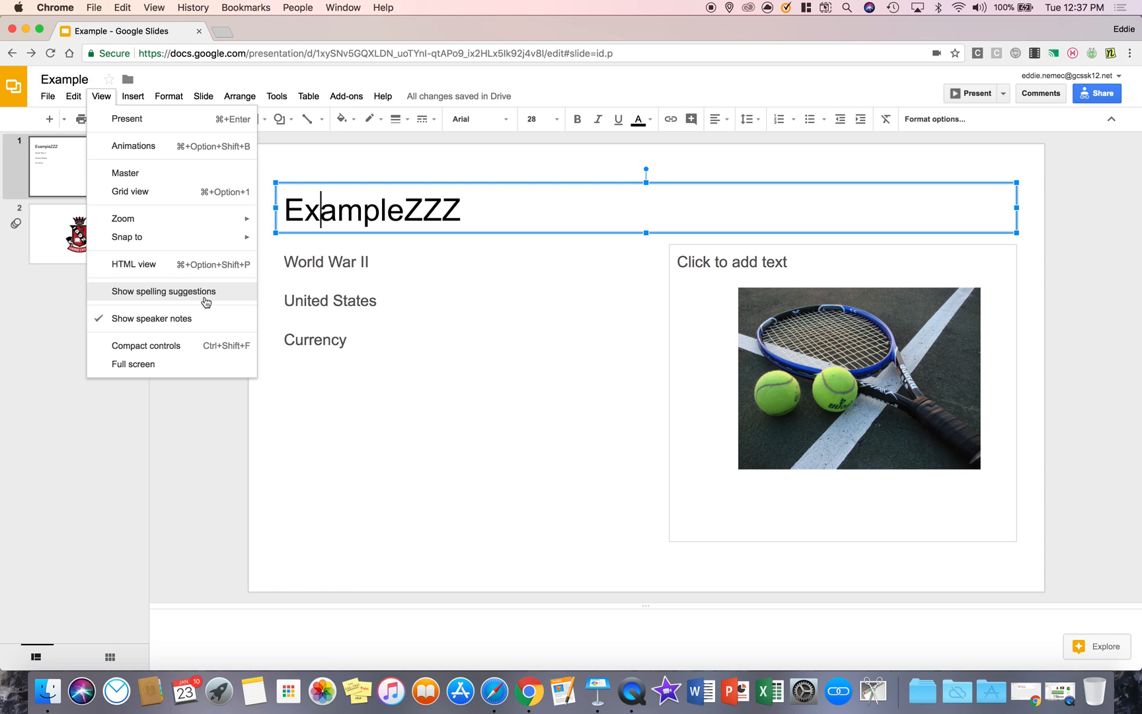
pyautogui.click(276, 96)
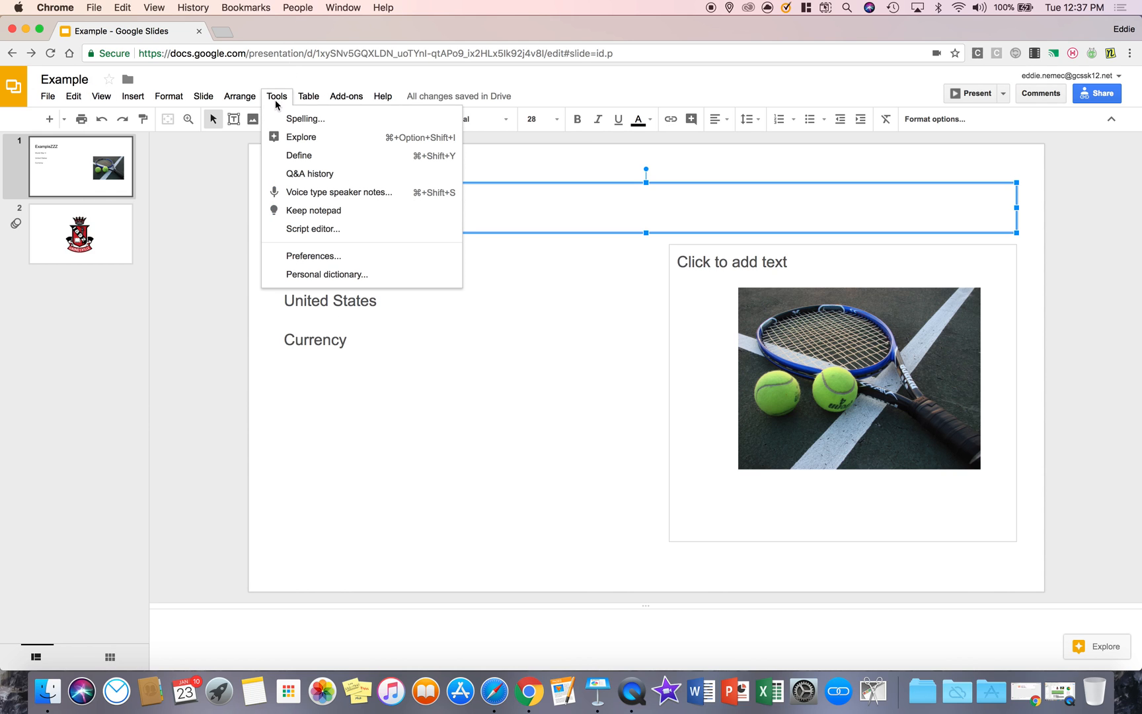
pyautogui.click(305, 119)
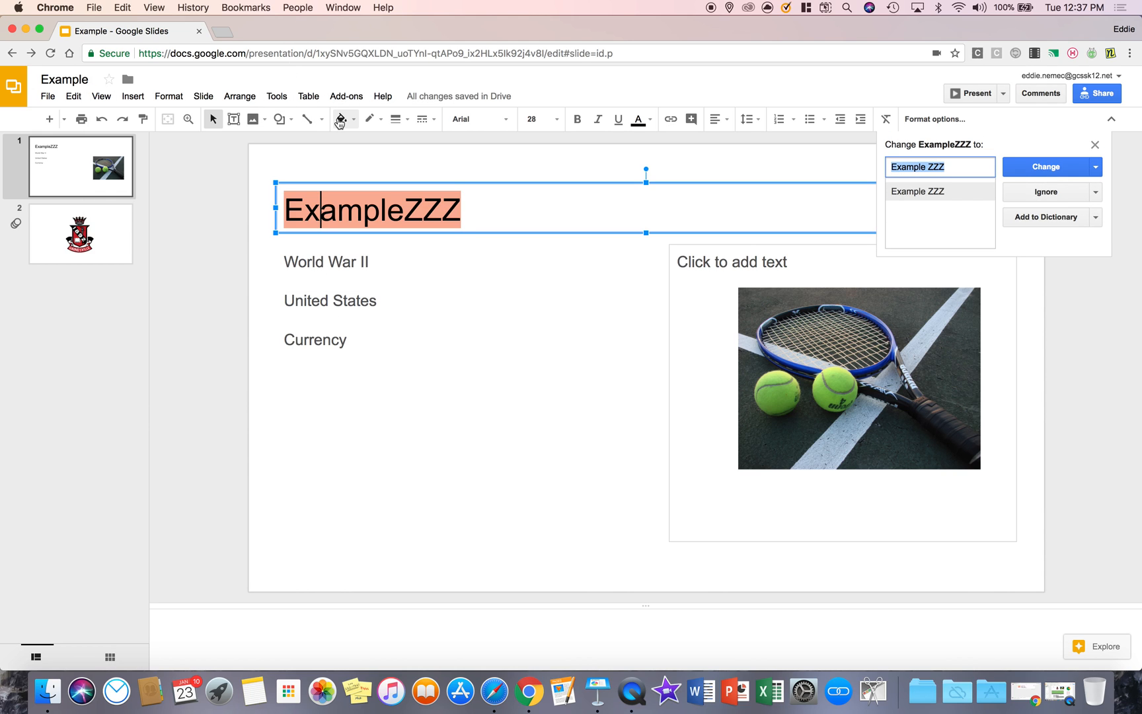
pyautogui.moveTo(558, 119)
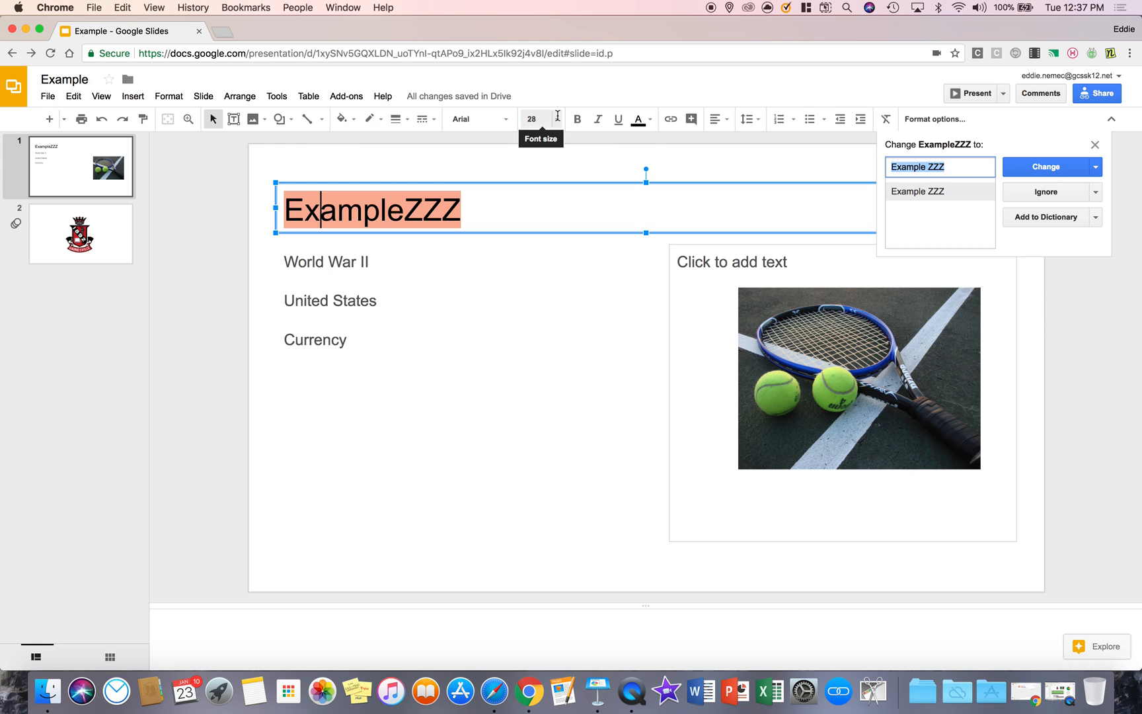
pyautogui.moveTo(1050, 194)
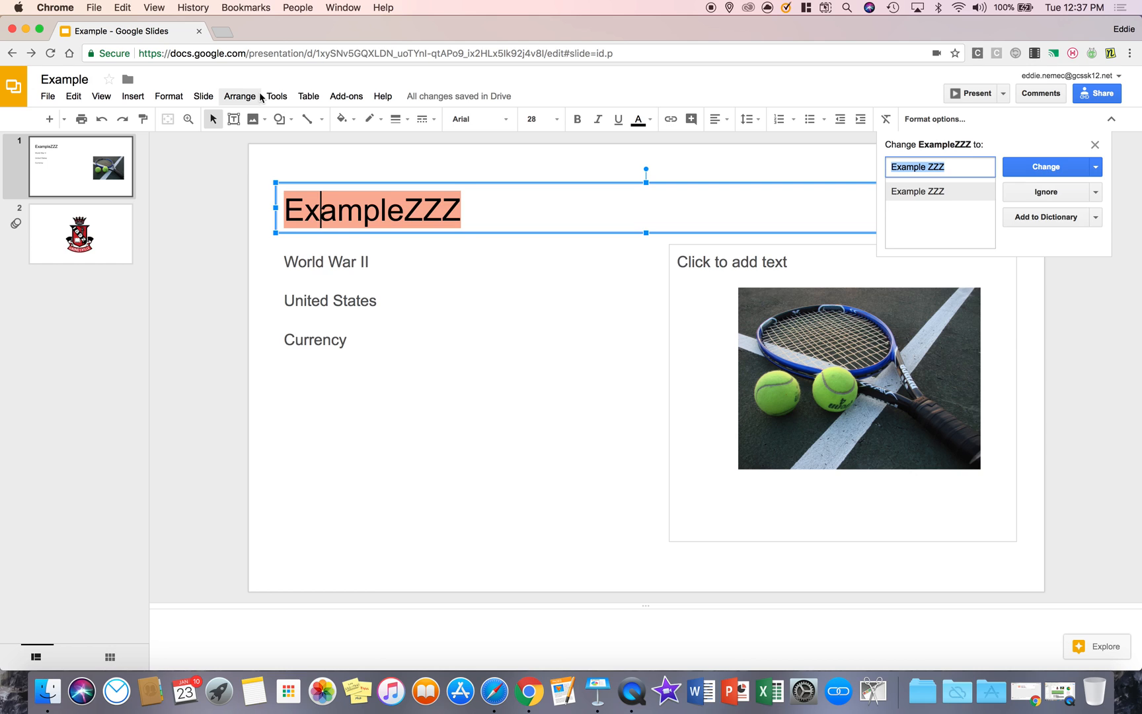
pyautogui.click(276, 96)
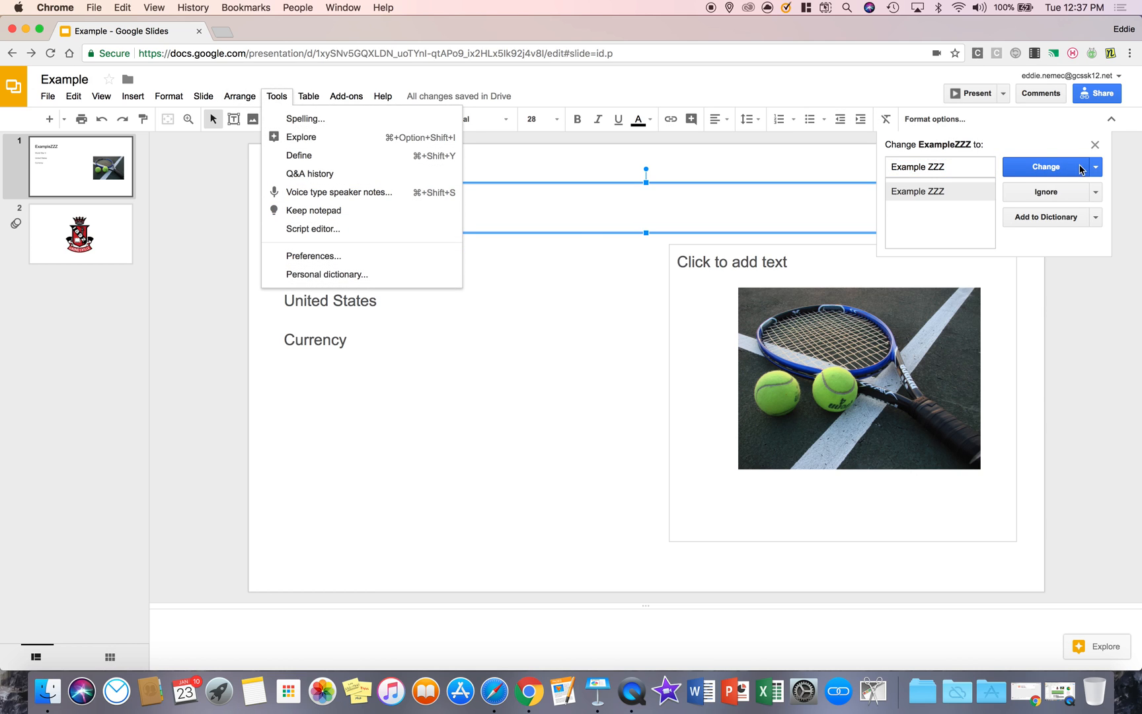
pyautogui.click(1044, 166)
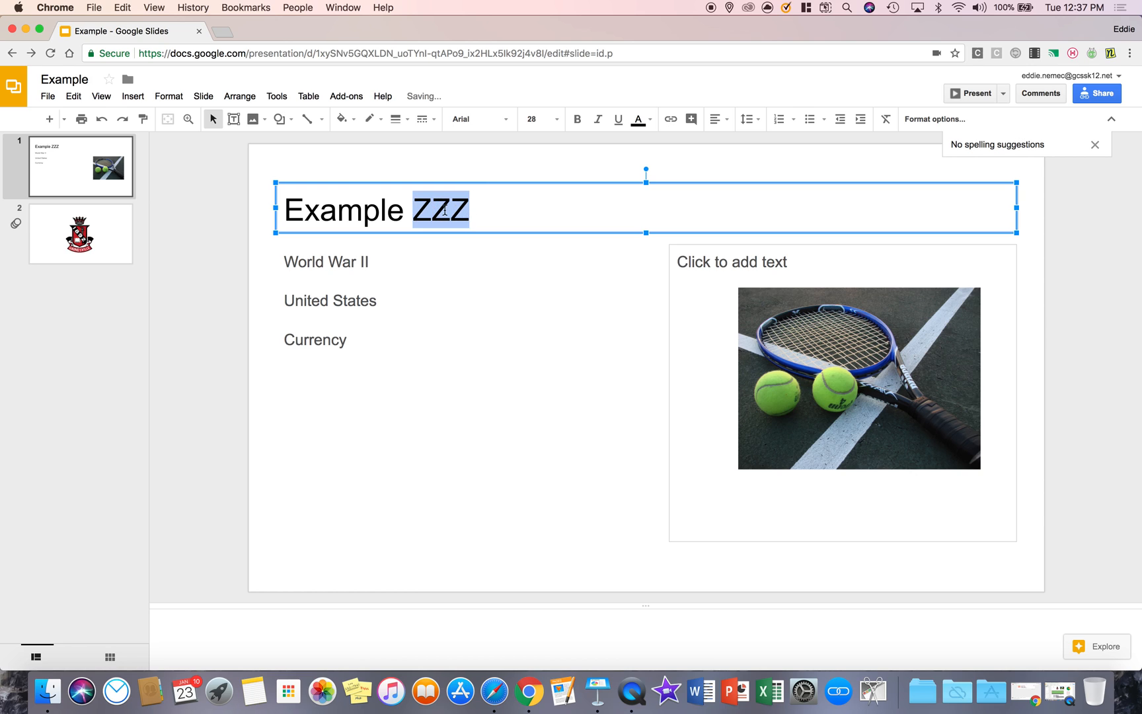
pyautogui.press('Delete')
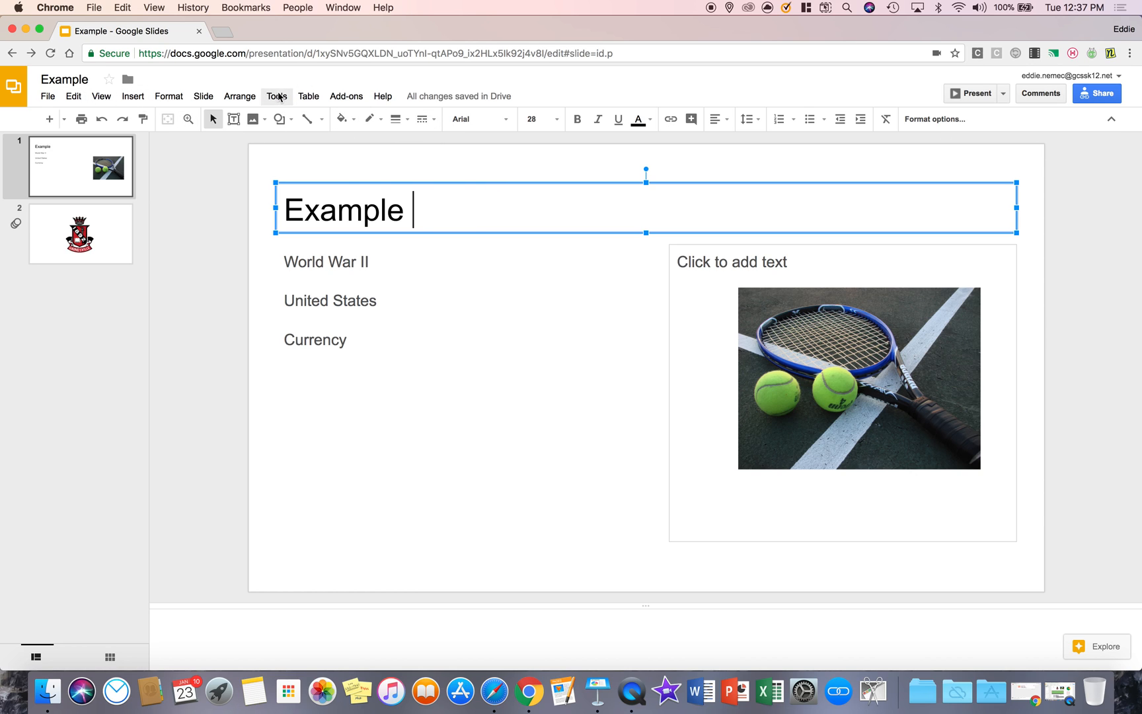
# - Append ZZZ again, apply the right-click suggestion 'Example ZZZ', and trim the title back to 'Example'
pyautogui.click(101, 95)
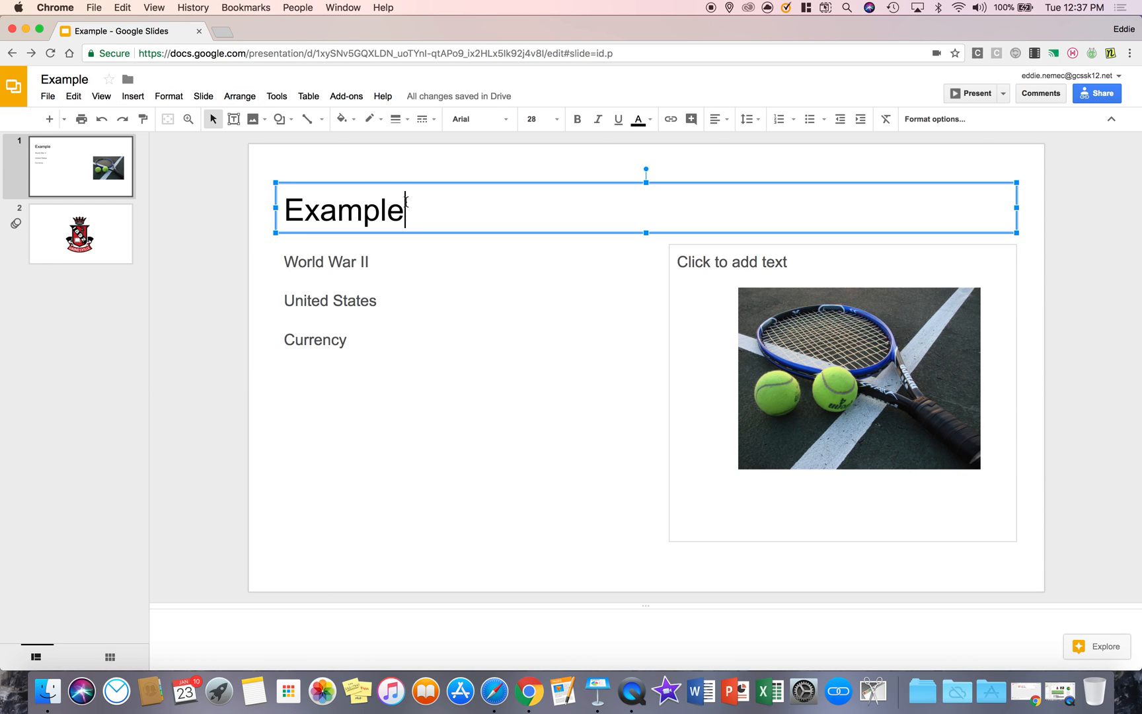
pyautogui.write('ZZZ')
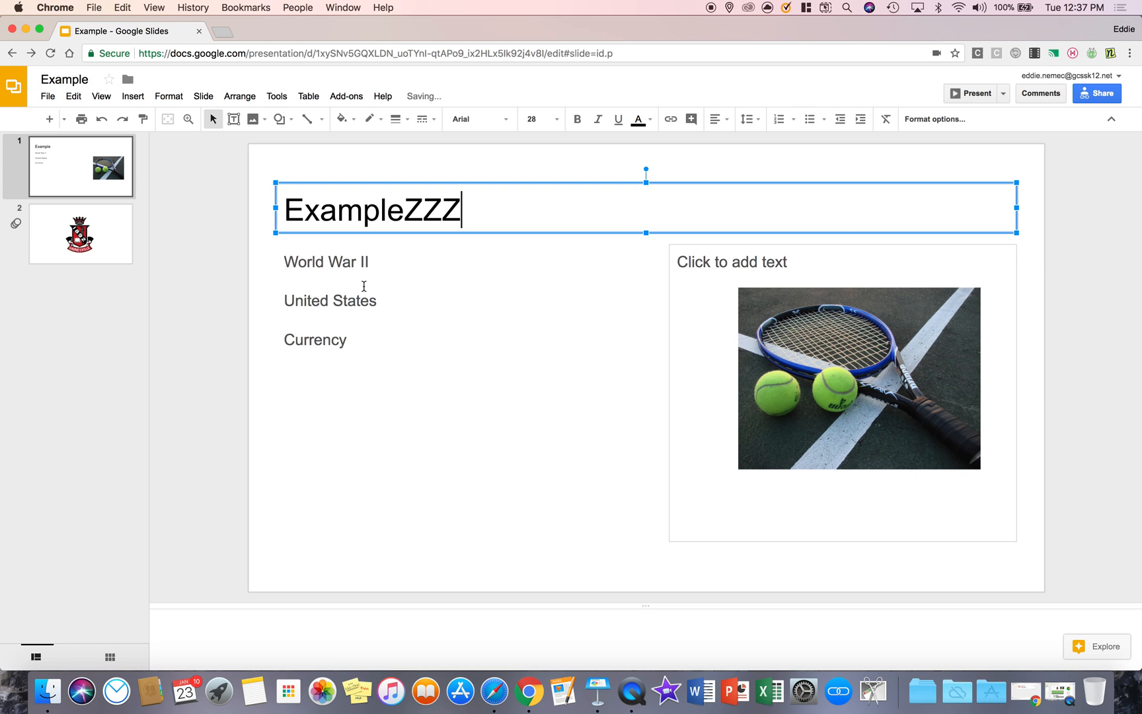
pyautogui.rightClick(372, 212)
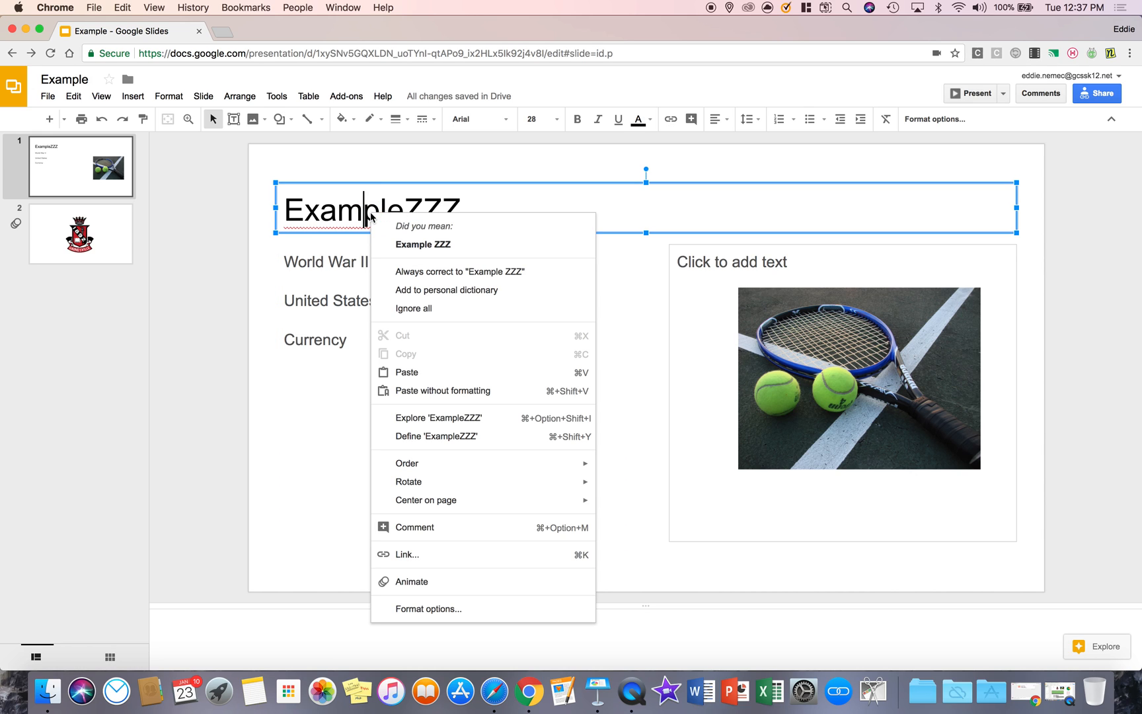
pyautogui.click(422, 245)
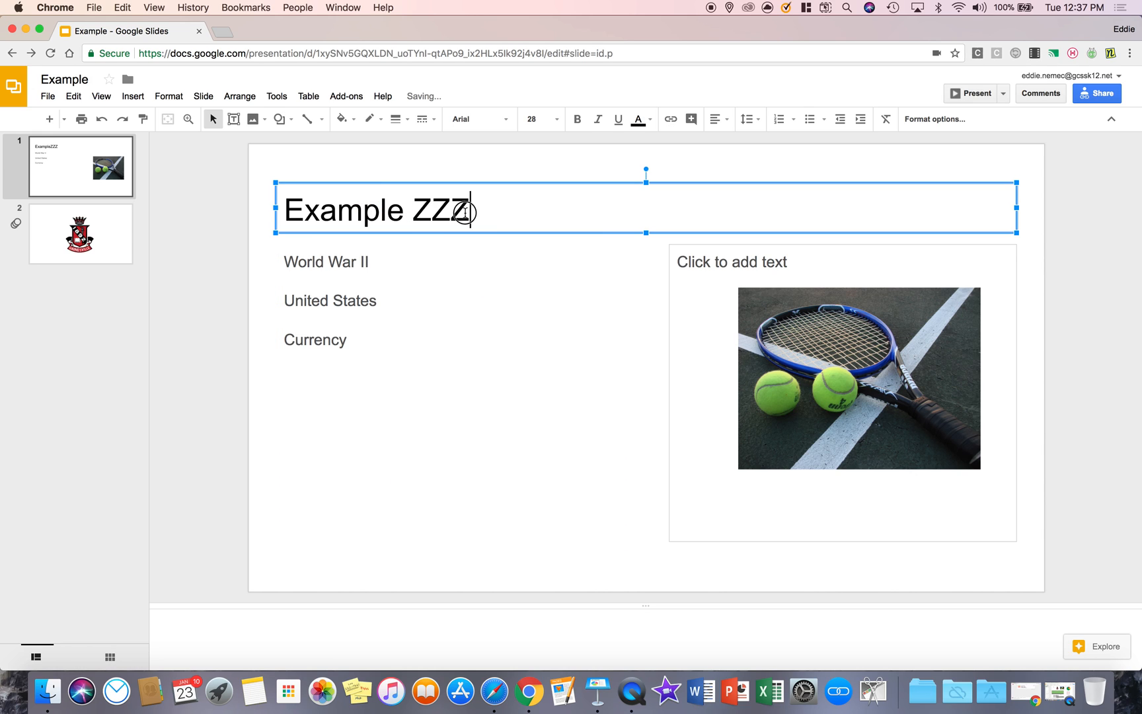
pyautogui.press('Backspace')
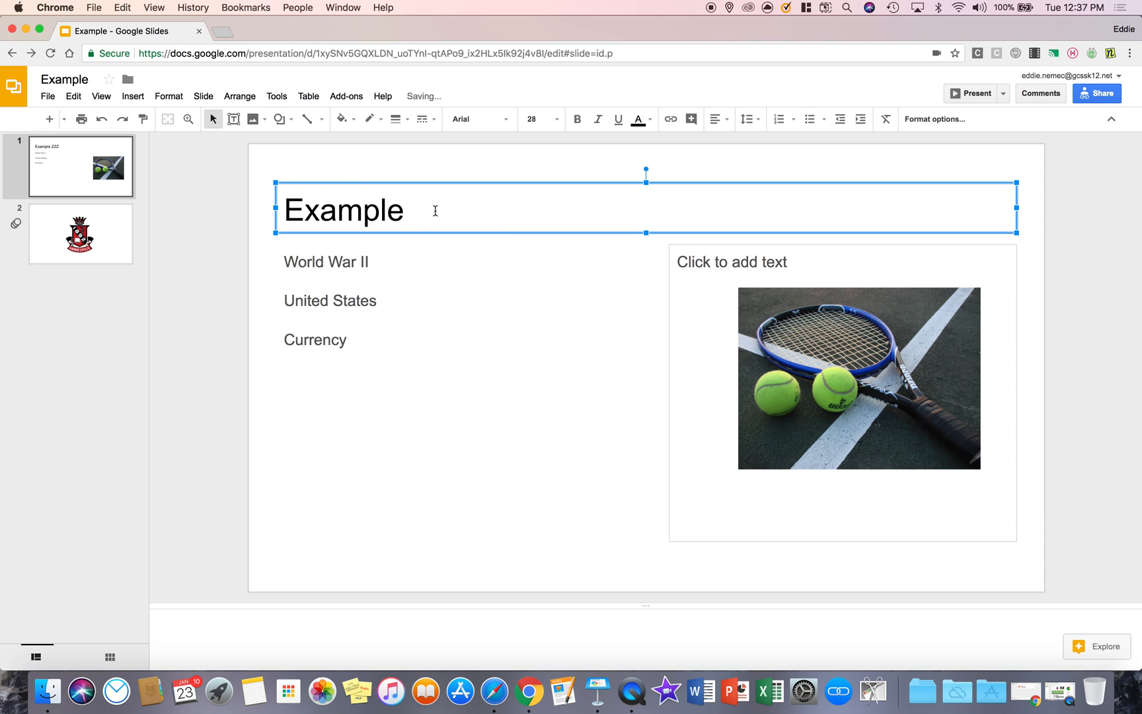
pyautogui.click(276, 96)
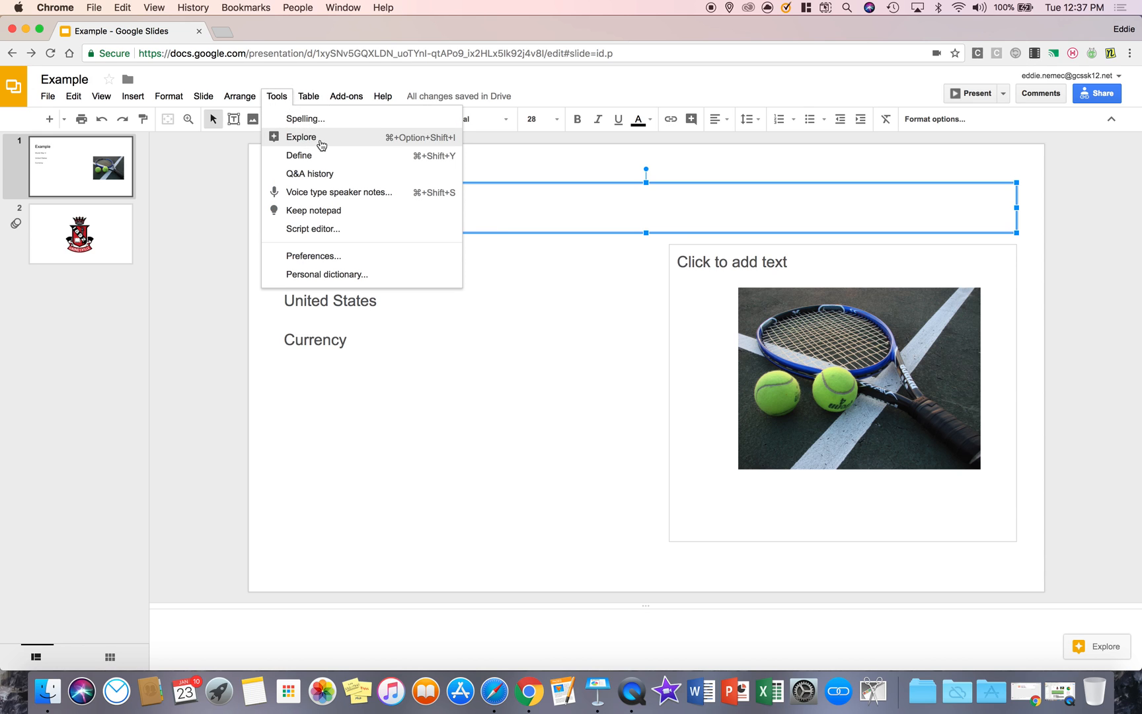
# - Search CURRENCY in Explore, show image results, and drag the banknotes photo onto the slide
pyautogui.click(300, 136)
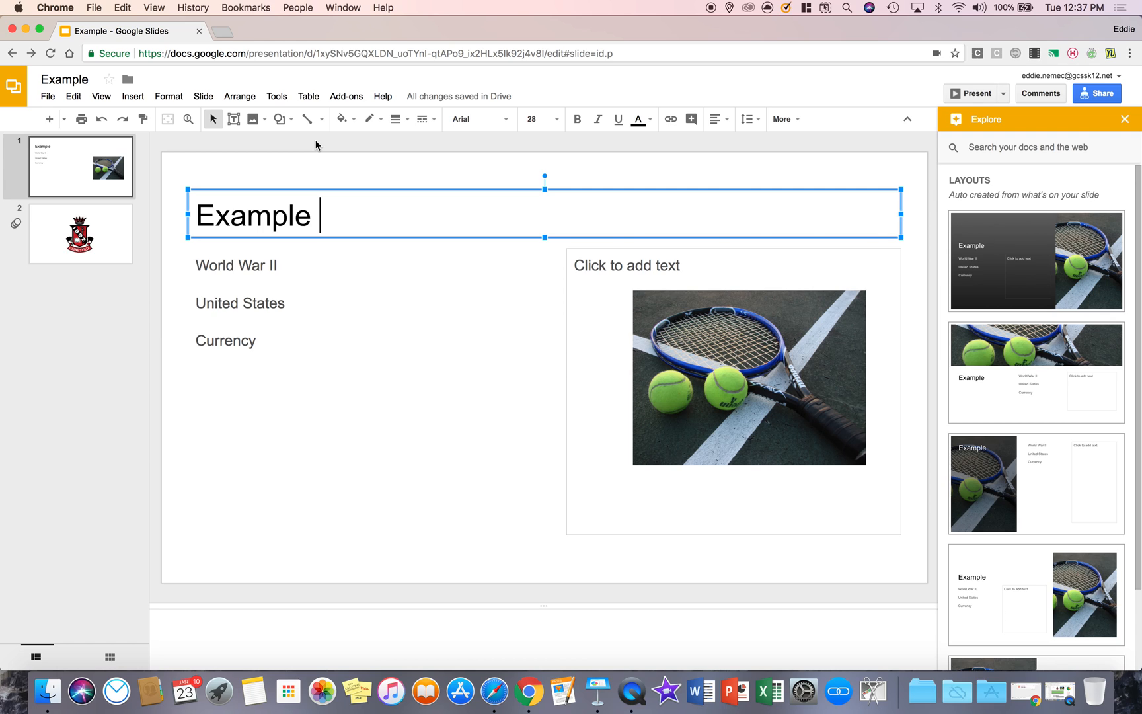
pyautogui.moveTo(960, 126)
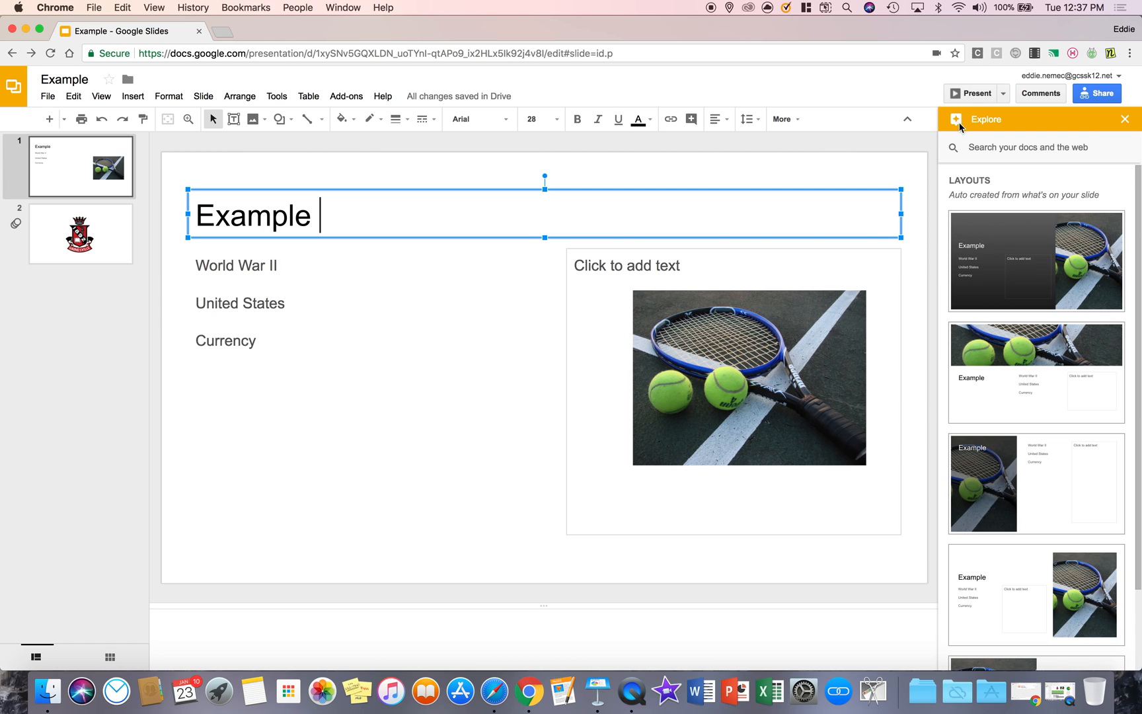
pyautogui.moveTo(984, 147)
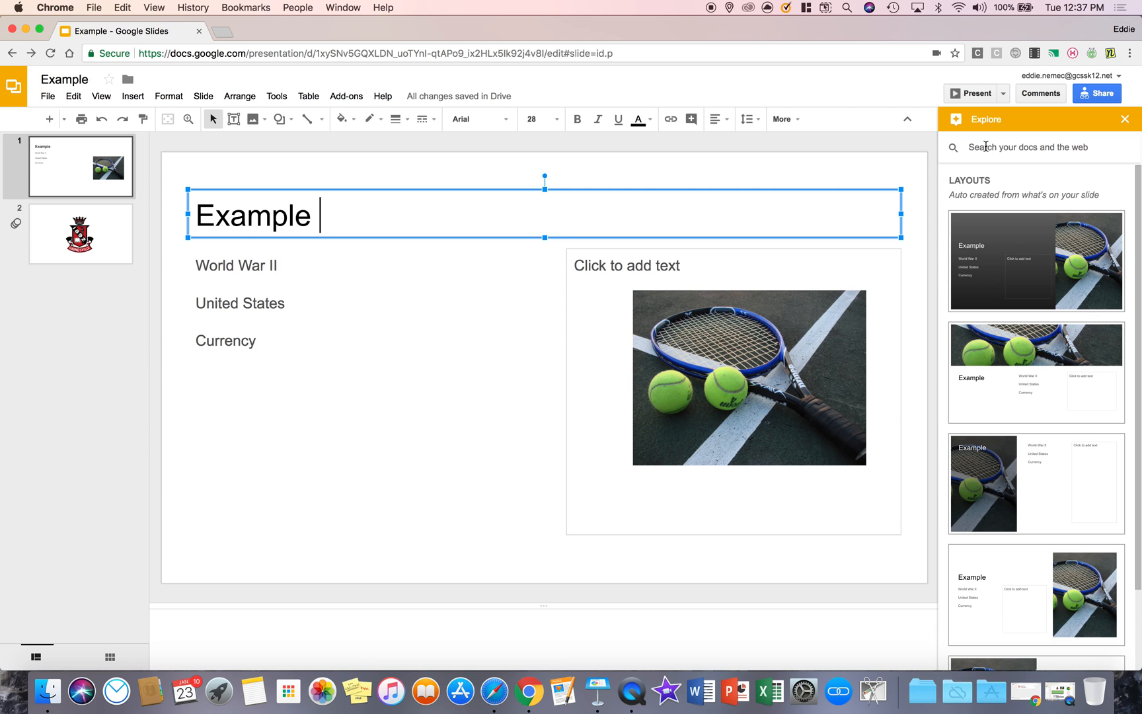
pyautogui.write('CURRENCY')
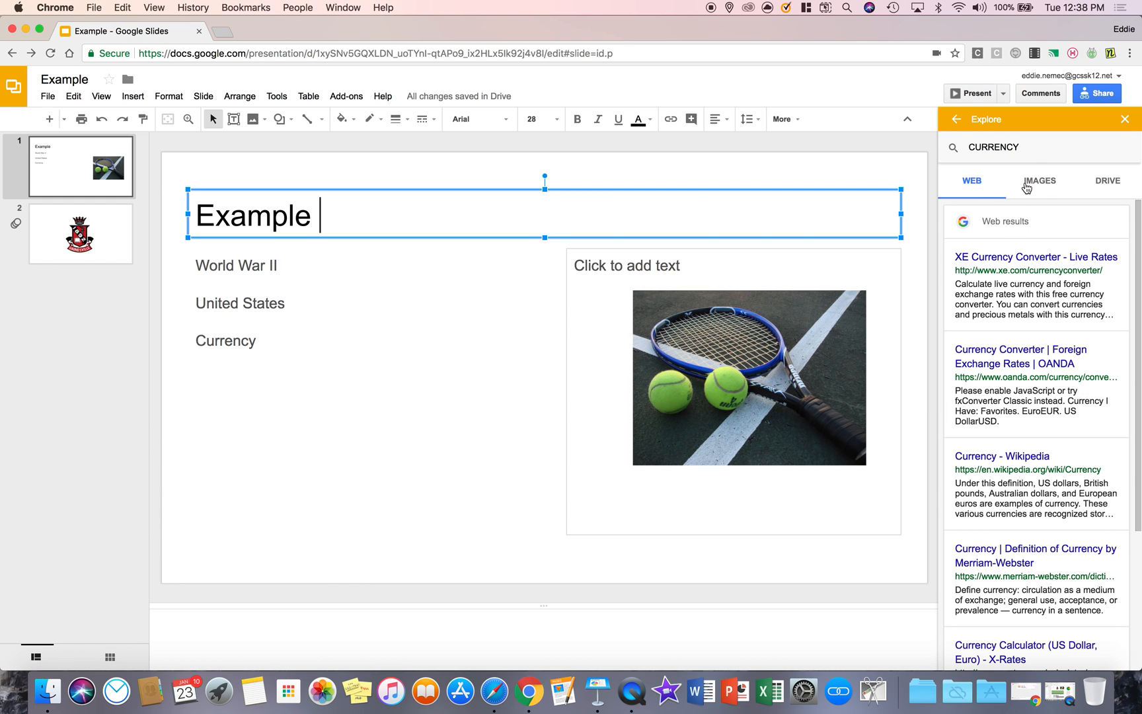
pyautogui.click(1039, 181)
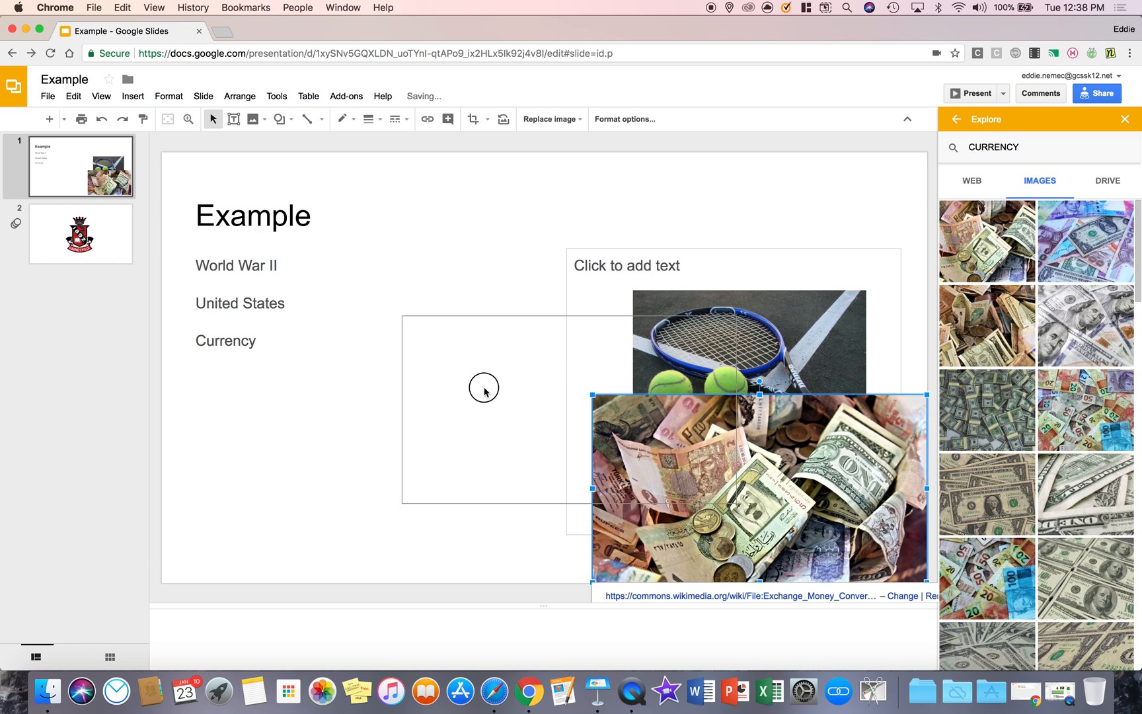
pyautogui.moveTo(759, 488); pyautogui.dragTo(465, 440)
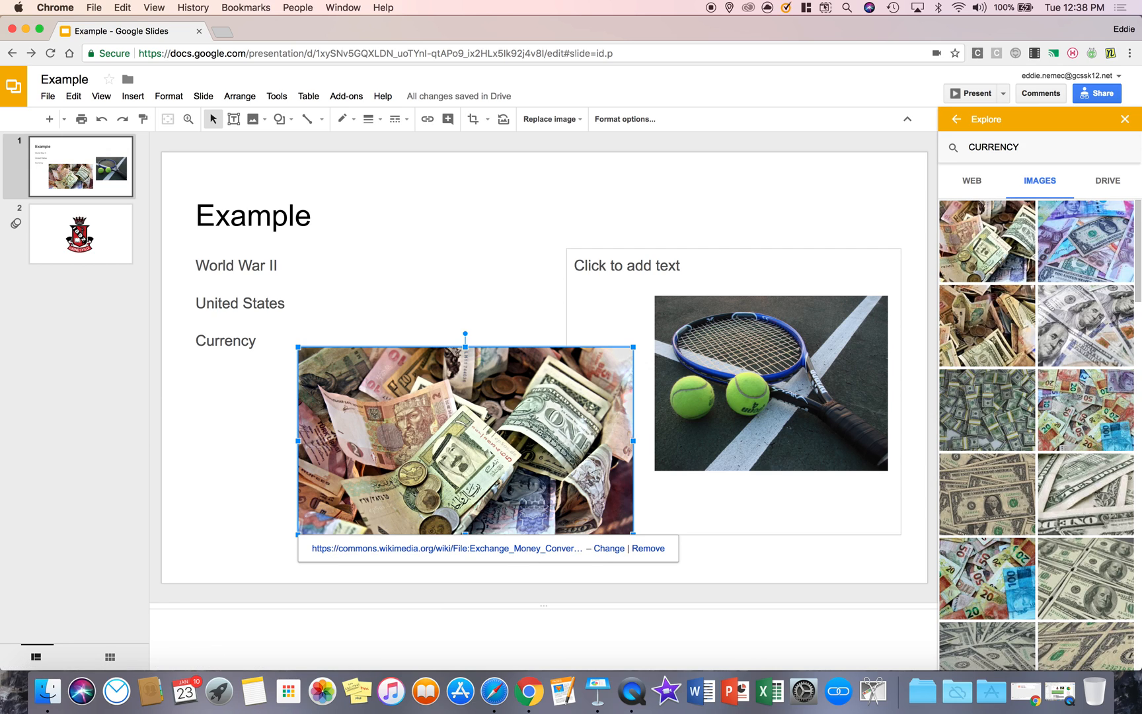
# - Close Explore, look up the dictionary definition of 'Currency', then close the Dictionary panel
pyautogui.click(1123, 119)
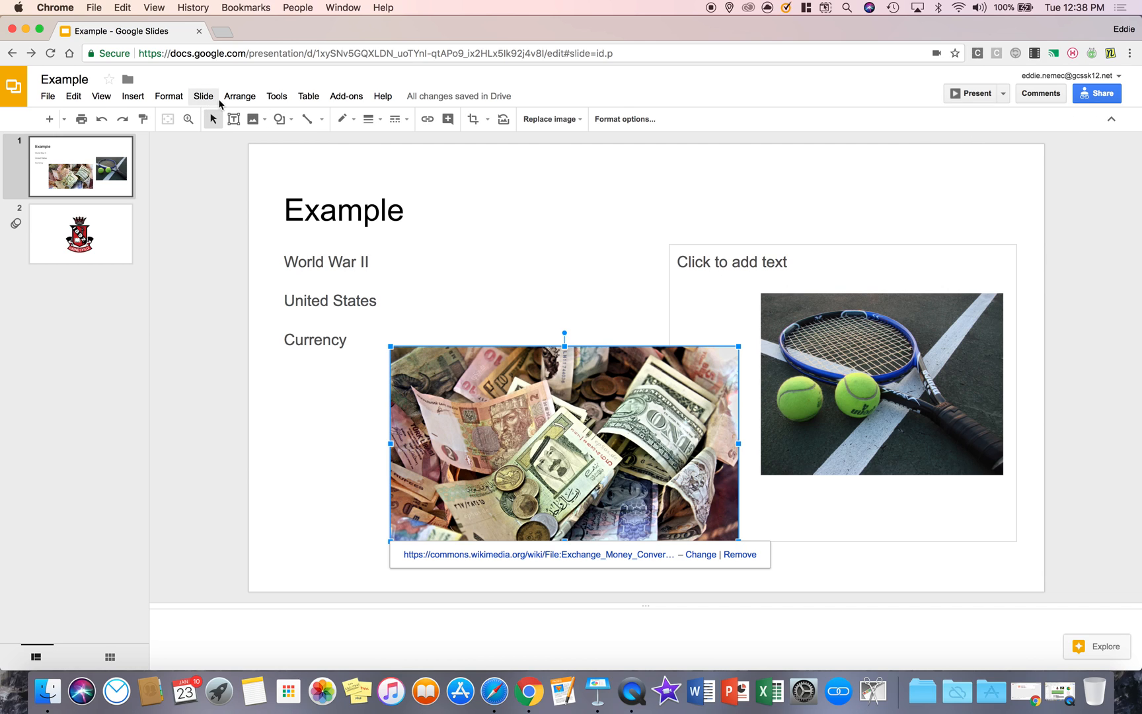
pyautogui.click(276, 95)
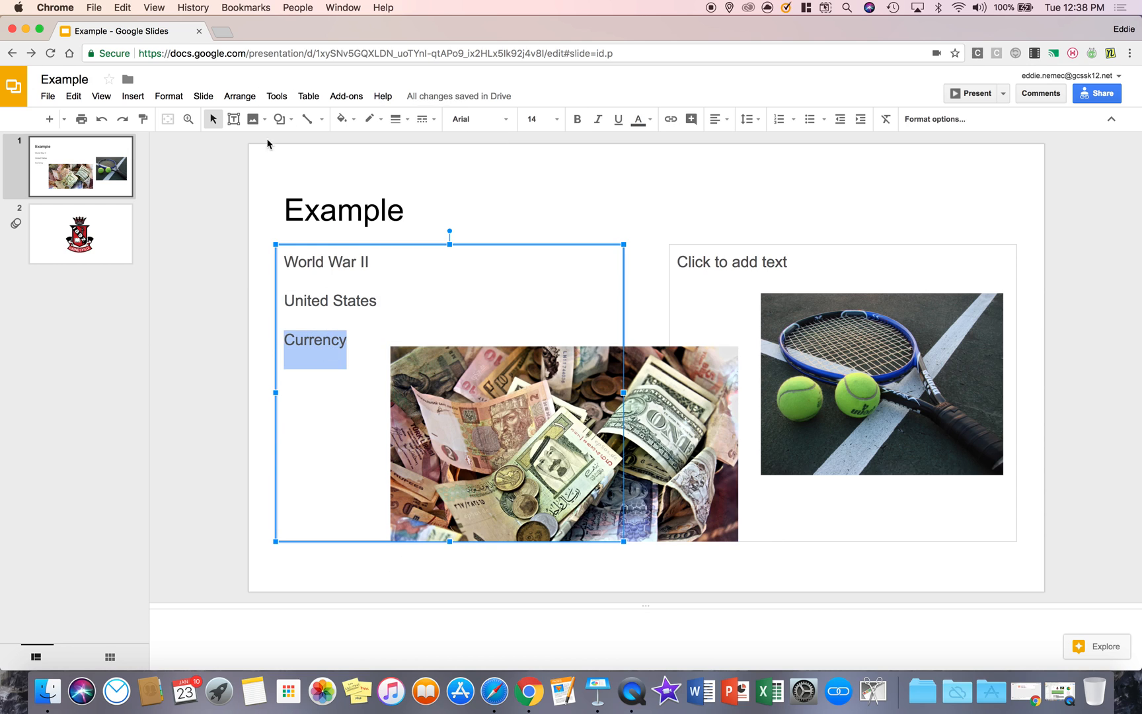
pyautogui.click(277, 96)
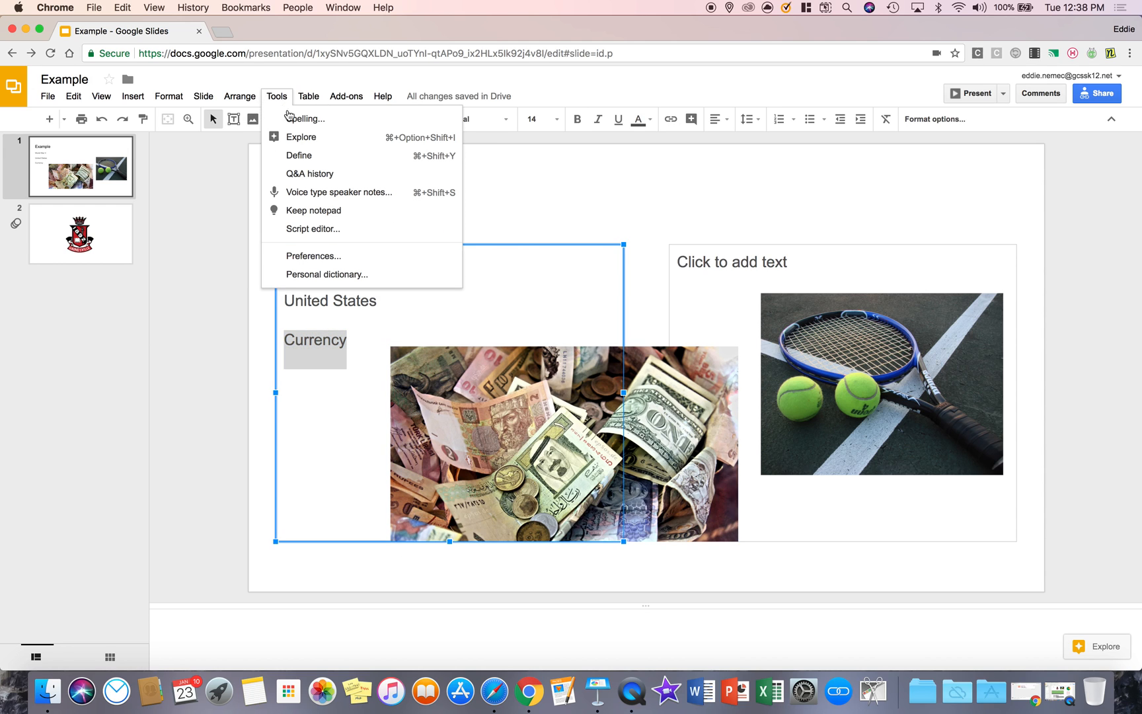
pyautogui.click(298, 156)
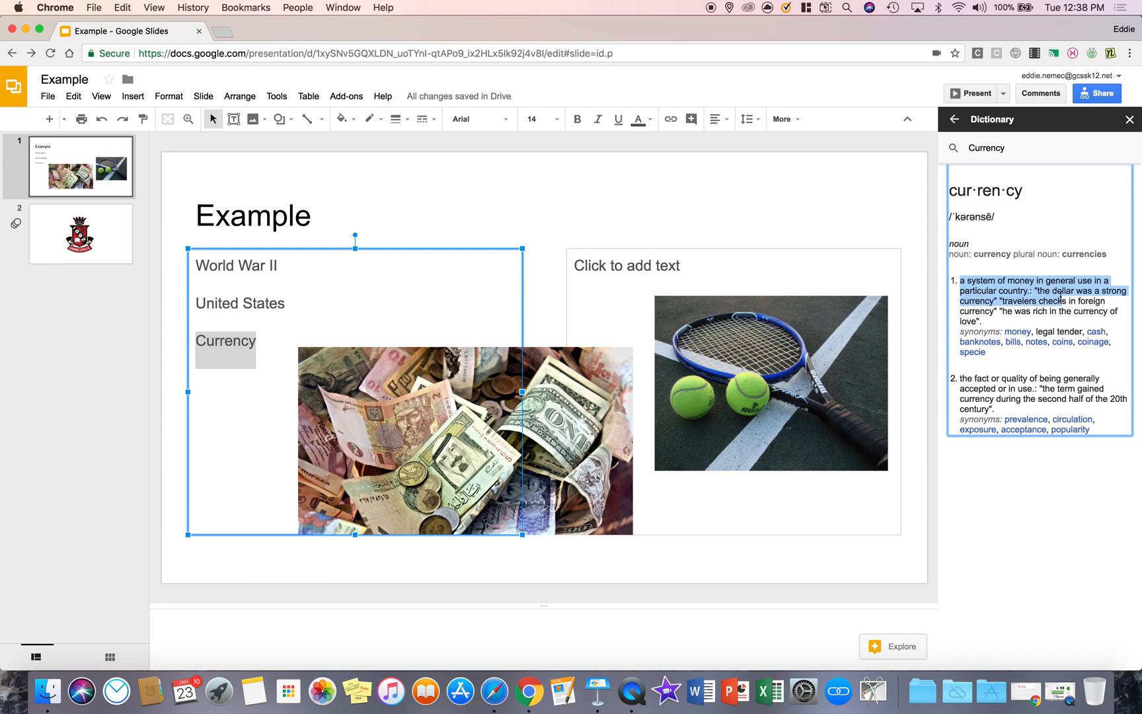
pyautogui.moveTo(1129, 133)
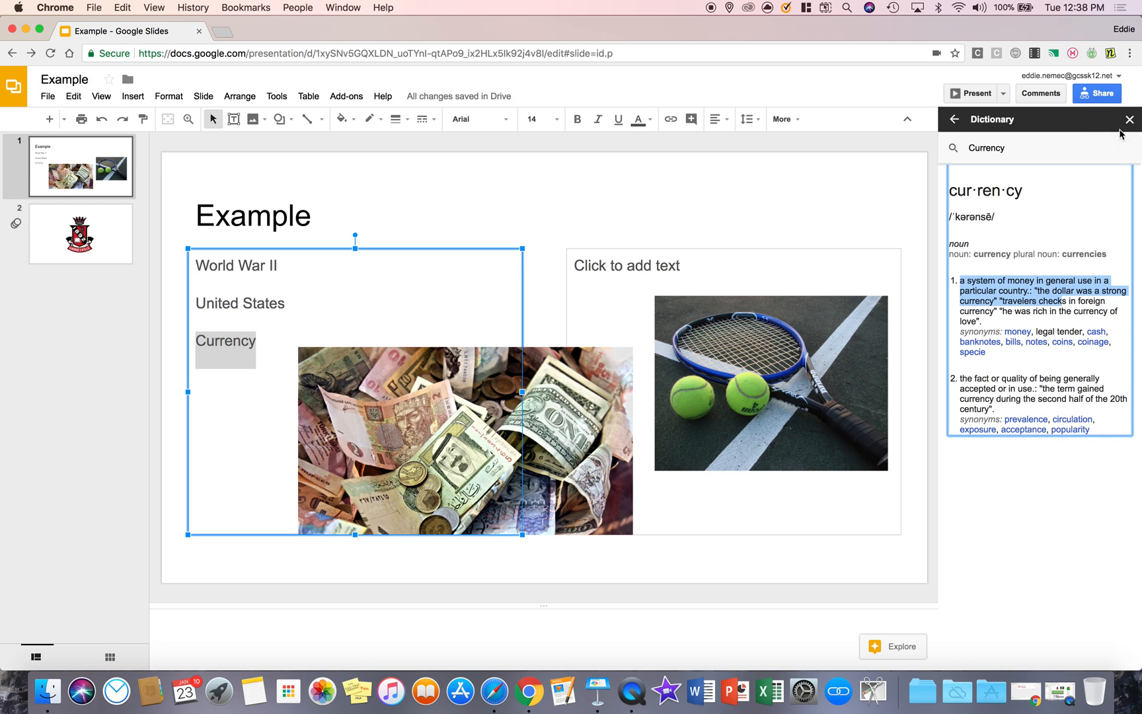
pyautogui.click(1129, 119)
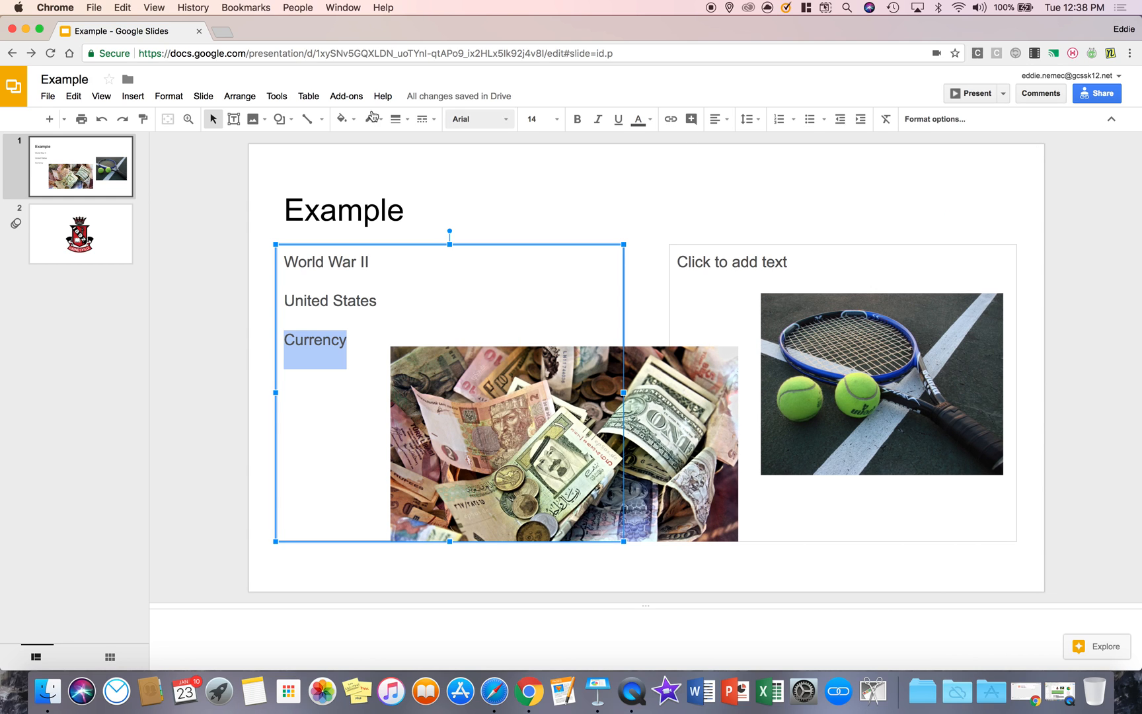
pyautogui.click(276, 95)
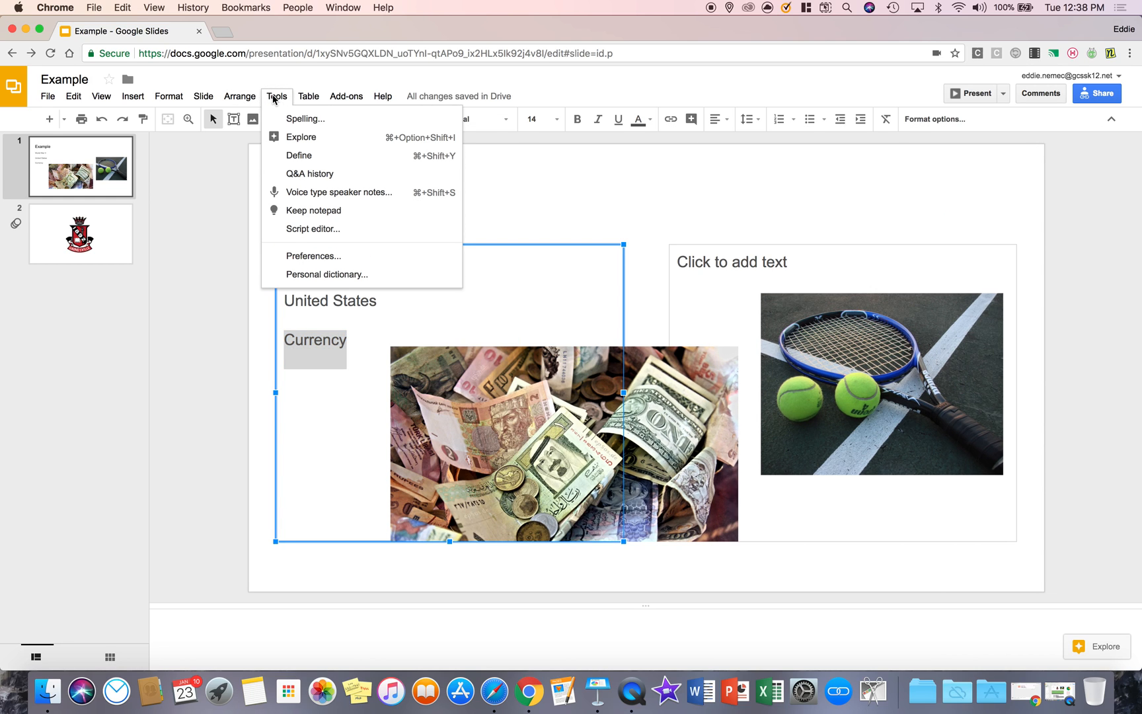
pyautogui.moveTo(327, 182)
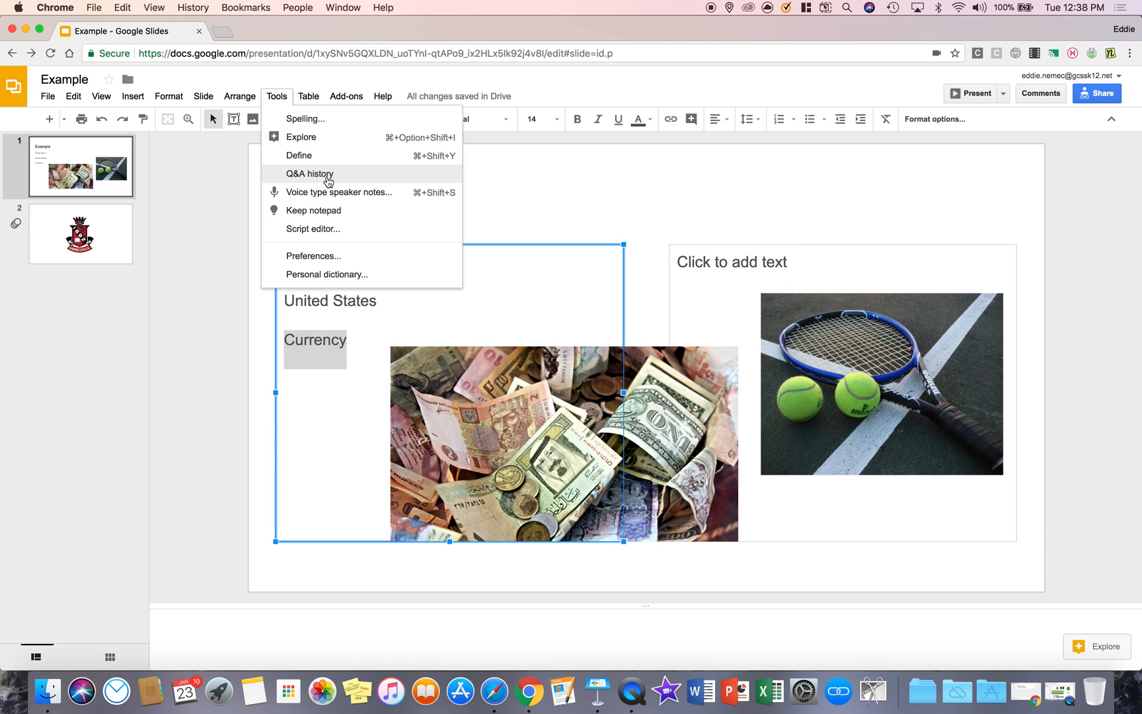
# - Show the Q&A history of past audience sessions, then start presenting the slideshow
pyautogui.click(309, 173)
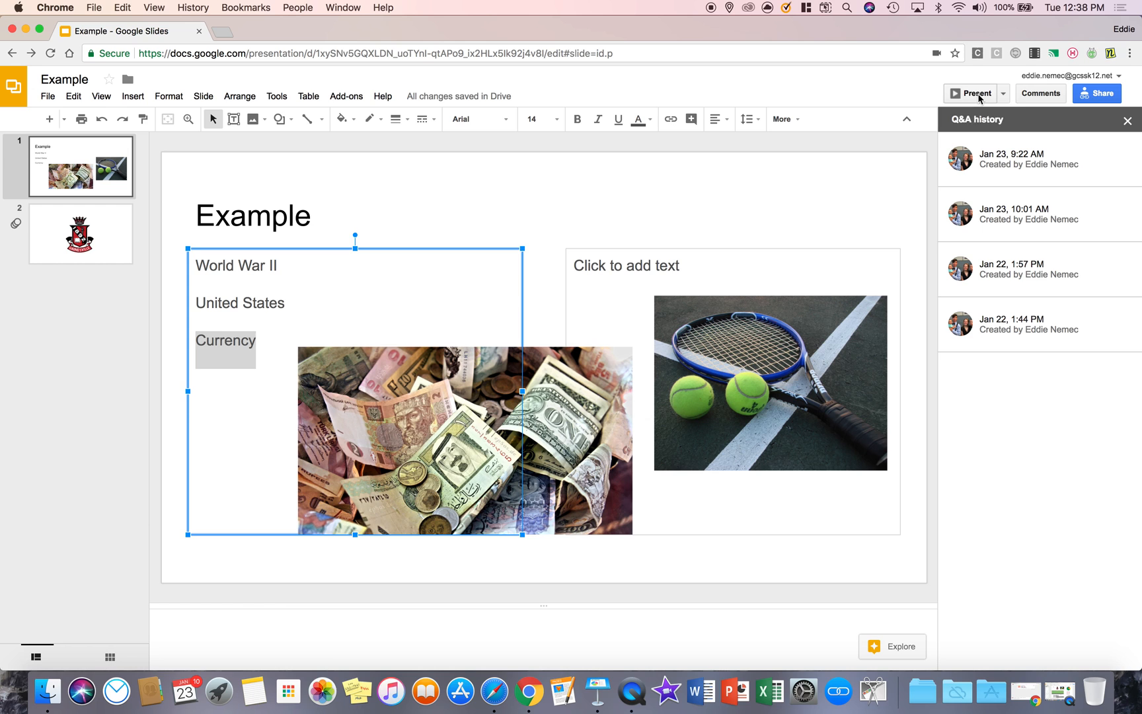
pyautogui.click(971, 94)
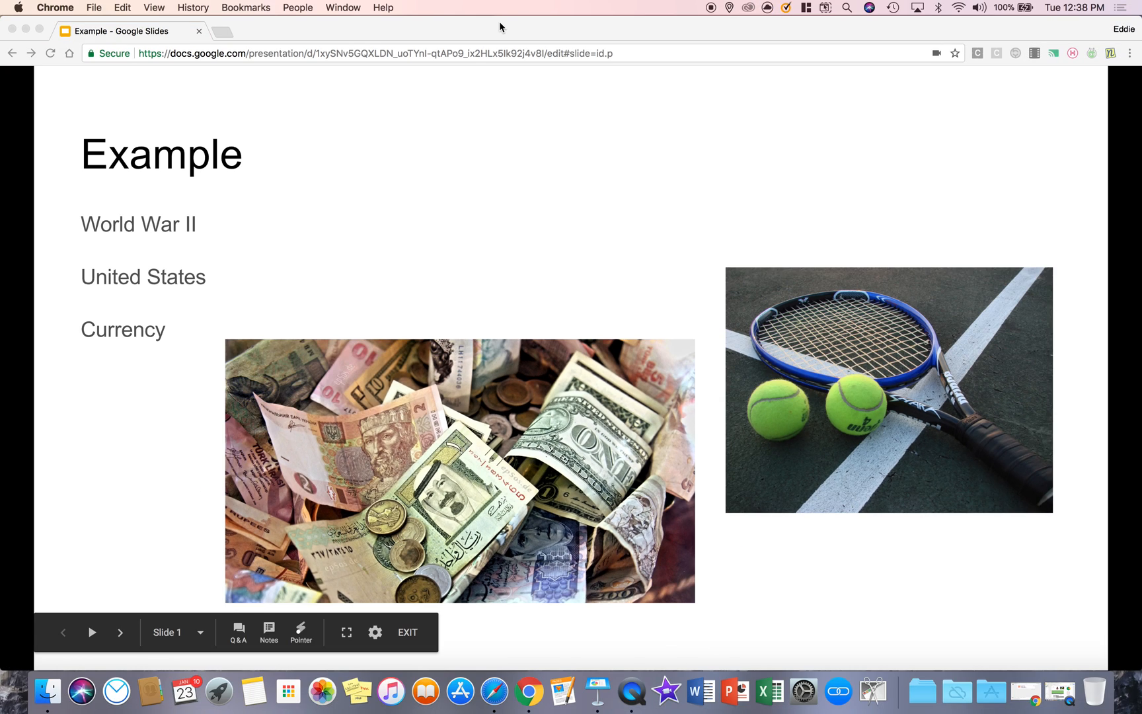
# - Start a new audience Q&A session from the presenter's Audience Tools
pyautogui.click(237, 631)
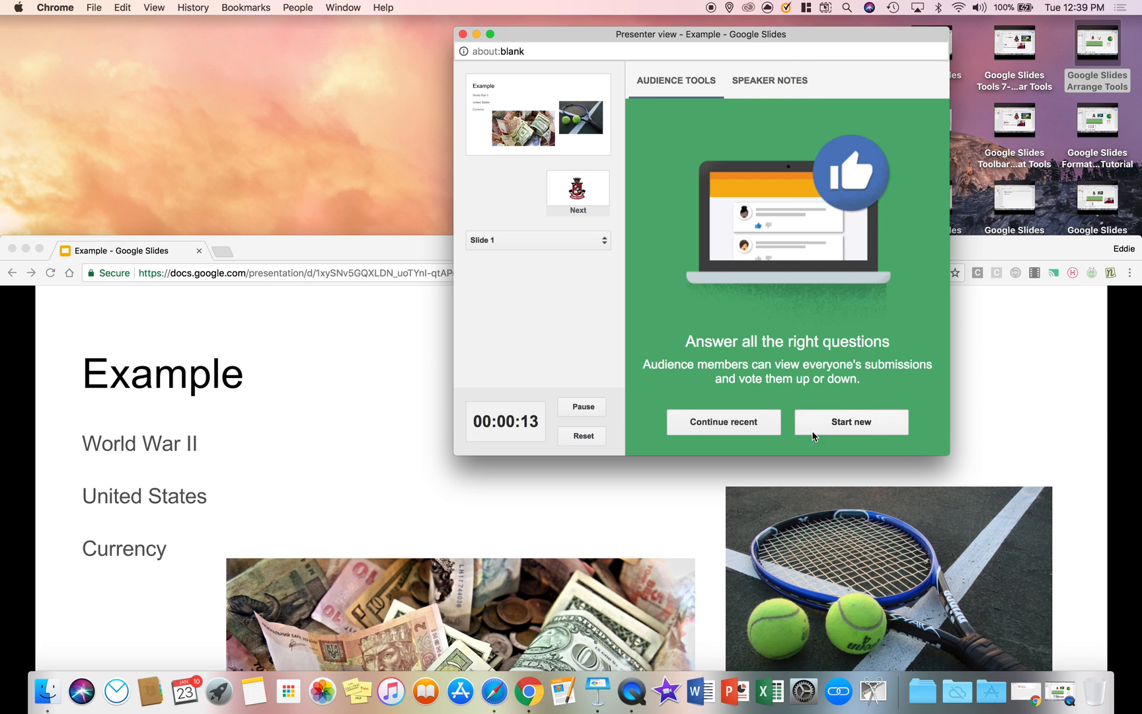
pyautogui.click(851, 421)
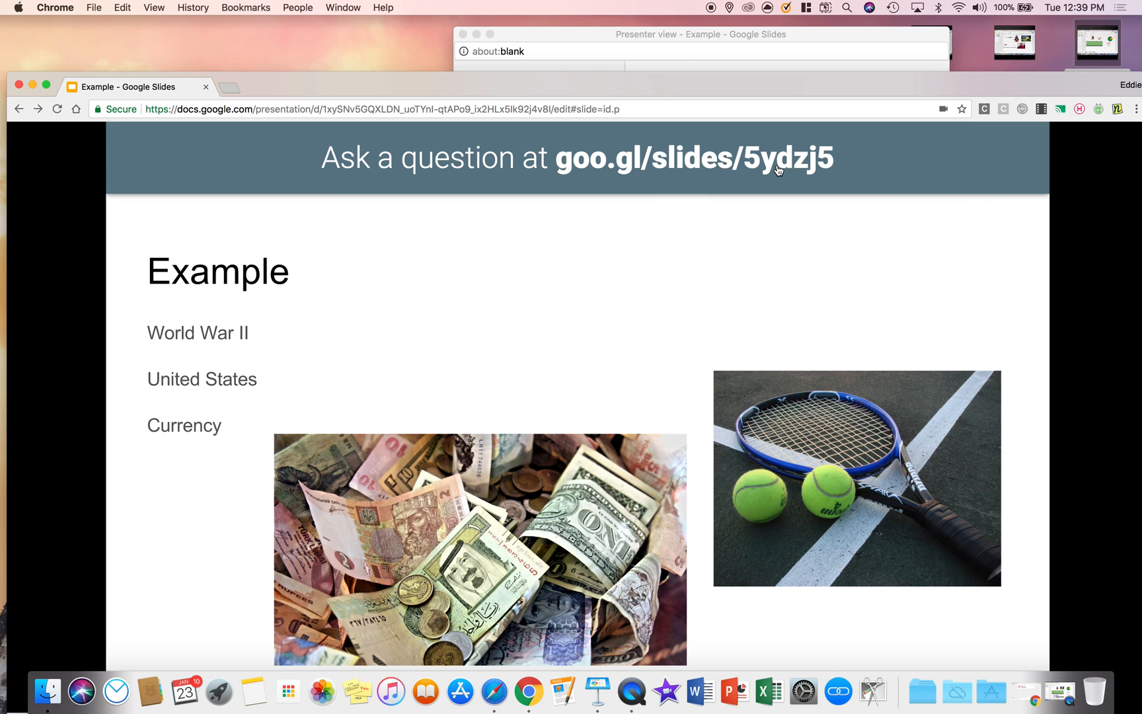
pyautogui.moveTo(668, 53)
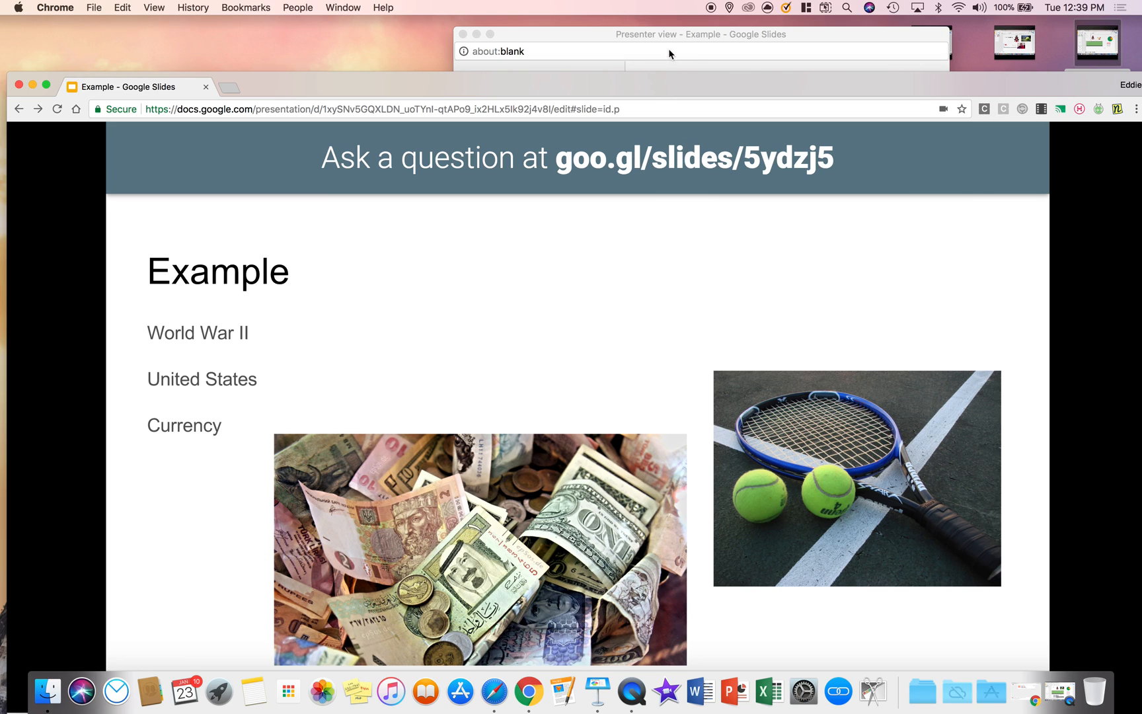
pyautogui.moveTo(647, 412)
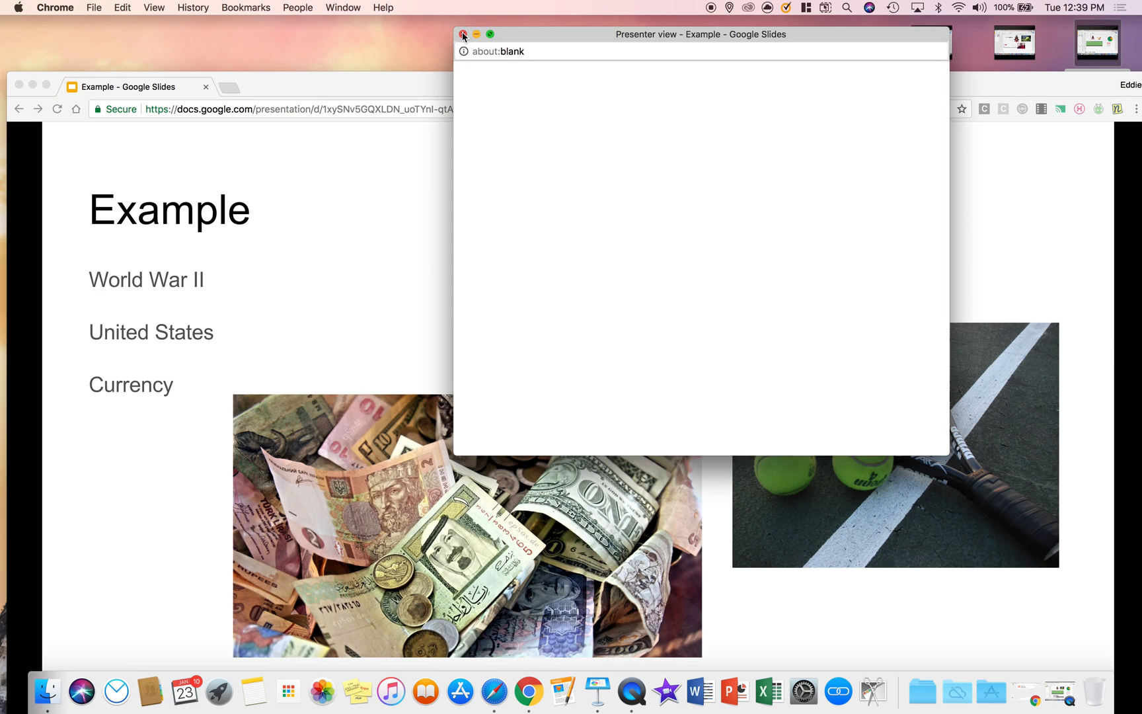
# - Leave the slideshow, view the Jan 22, 1:44 PM session's questions, and return to the session list
pyautogui.click(463, 33)
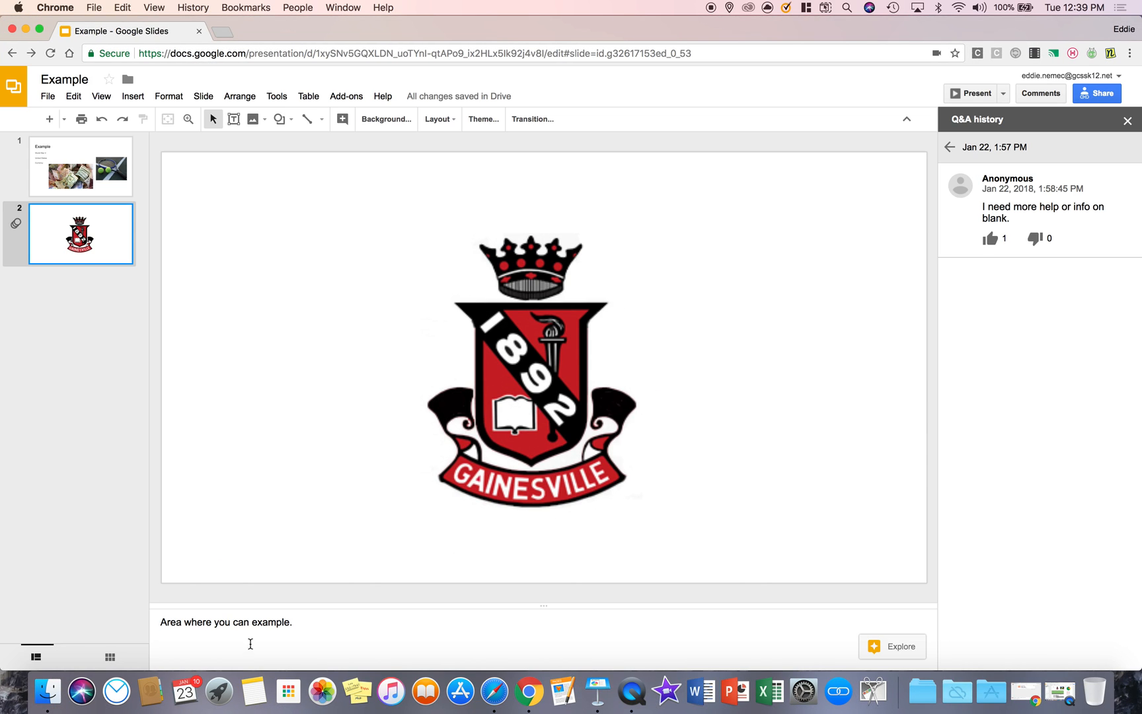
pyautogui.click(950, 147)
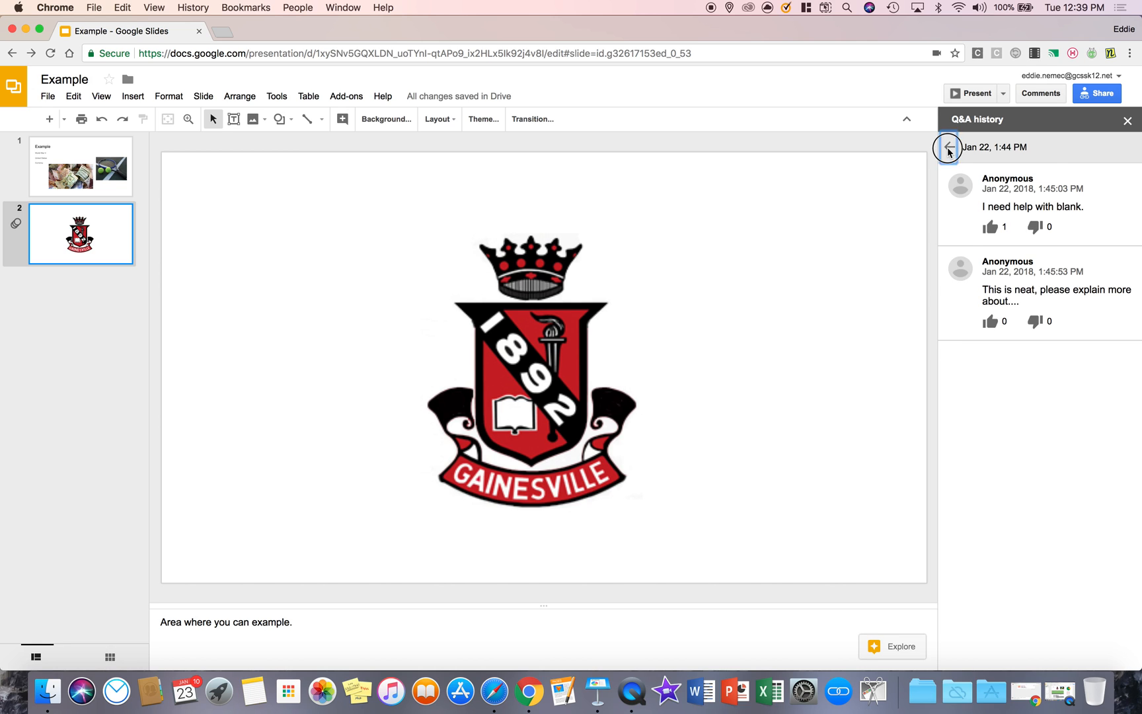
pyautogui.click(947, 147)
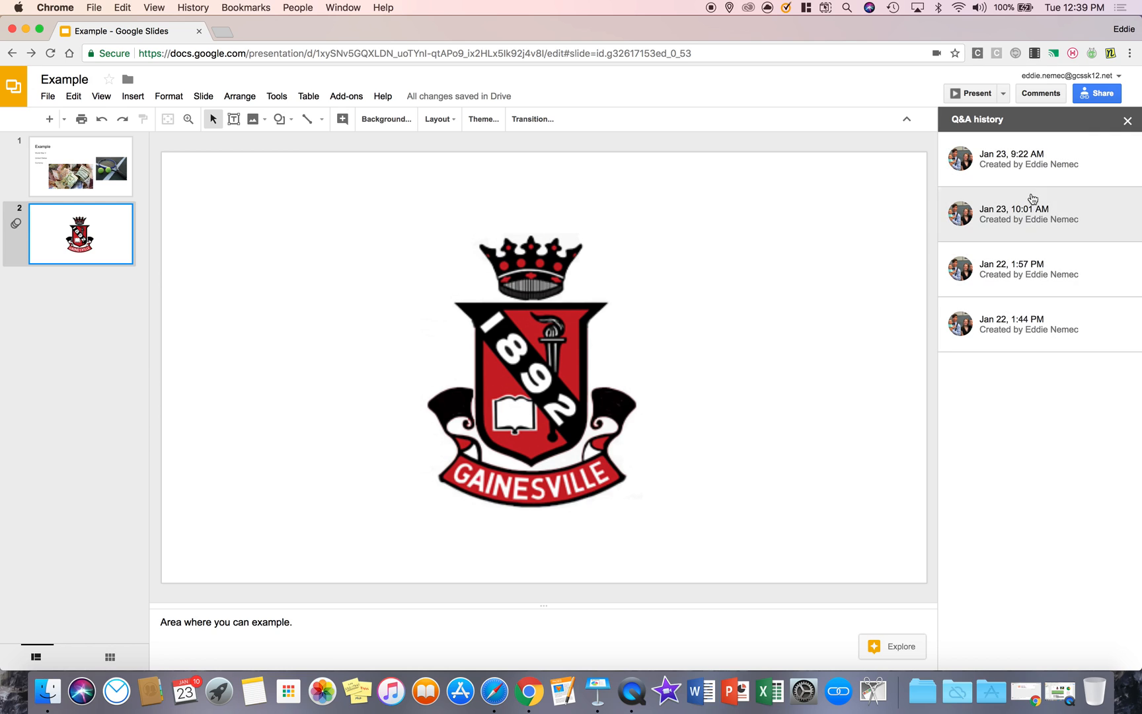
# - Finish 'World War II' in the text box and bring up the Tools list with voice typing
pyautogui.click(276, 95)
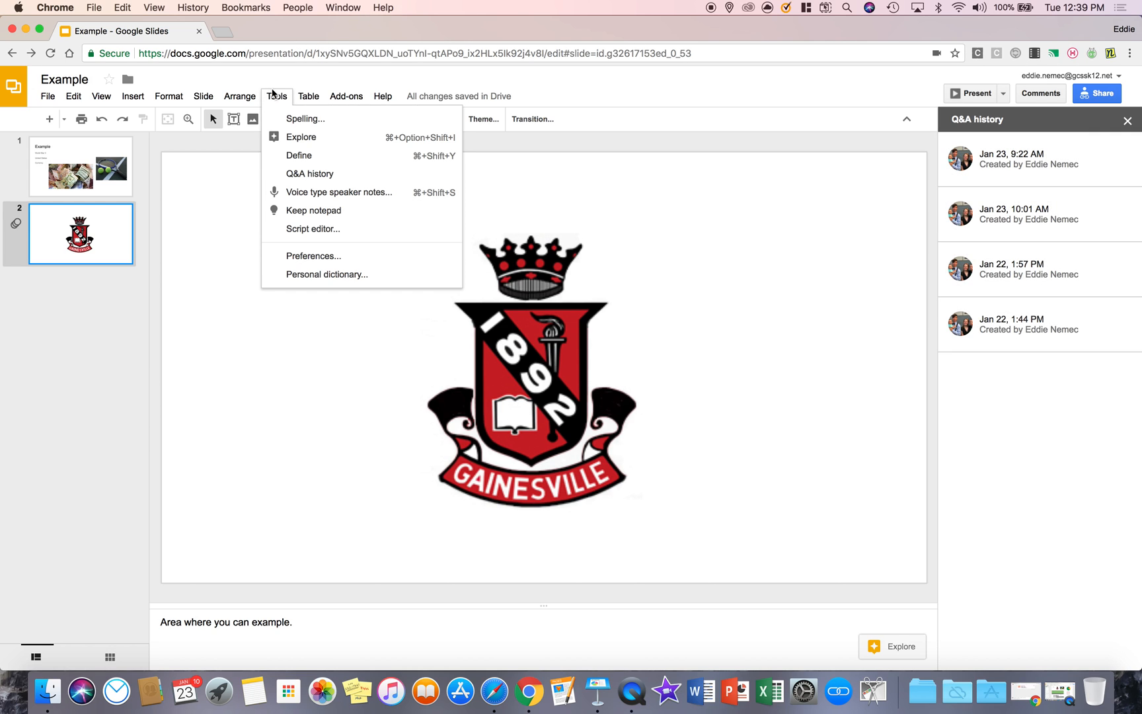
pyautogui.moveTo(313, 202)
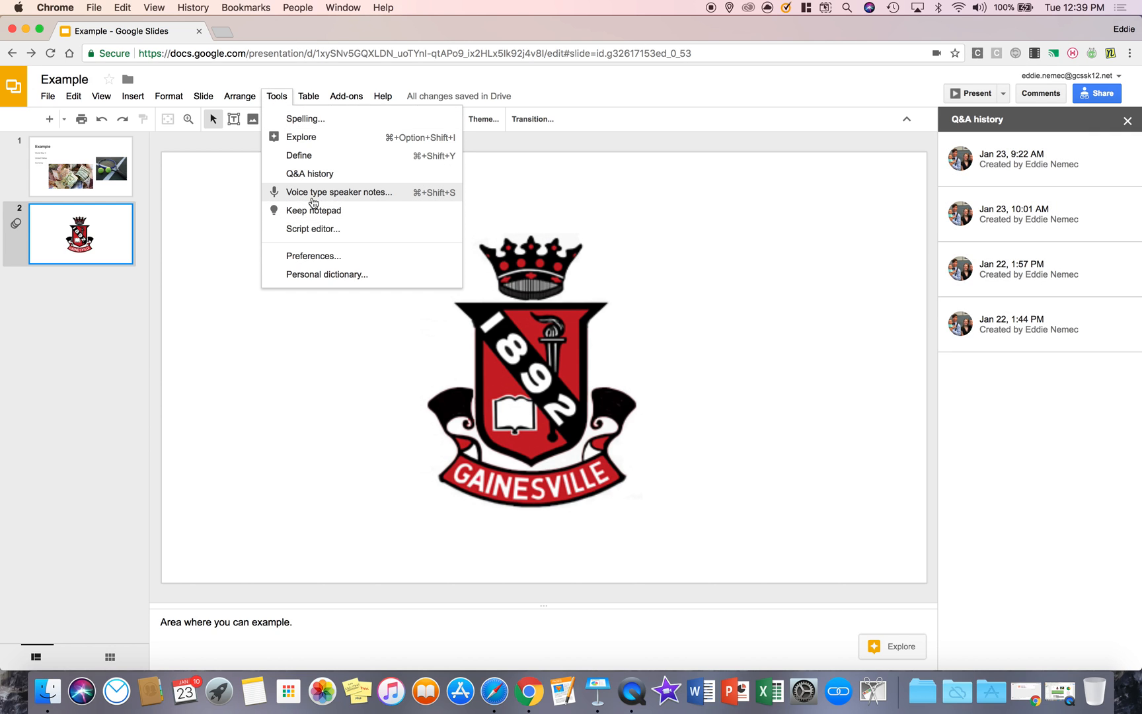
pyautogui.moveTo(360, 199)
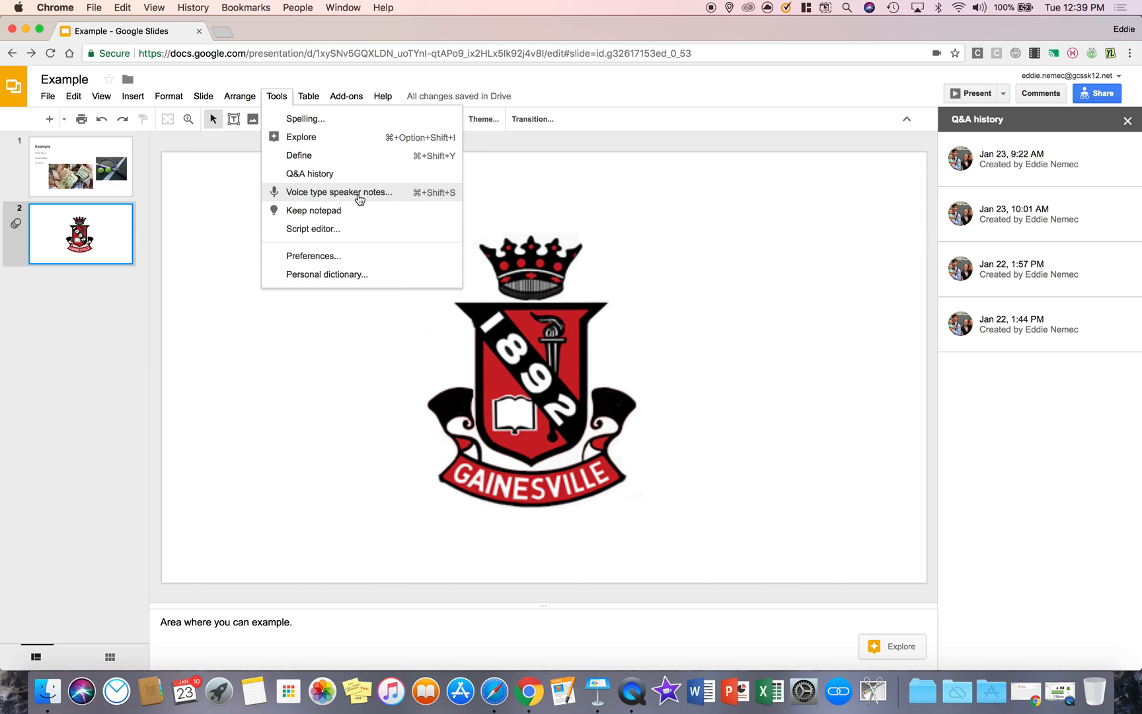
pyautogui.moveTo(357, 196)
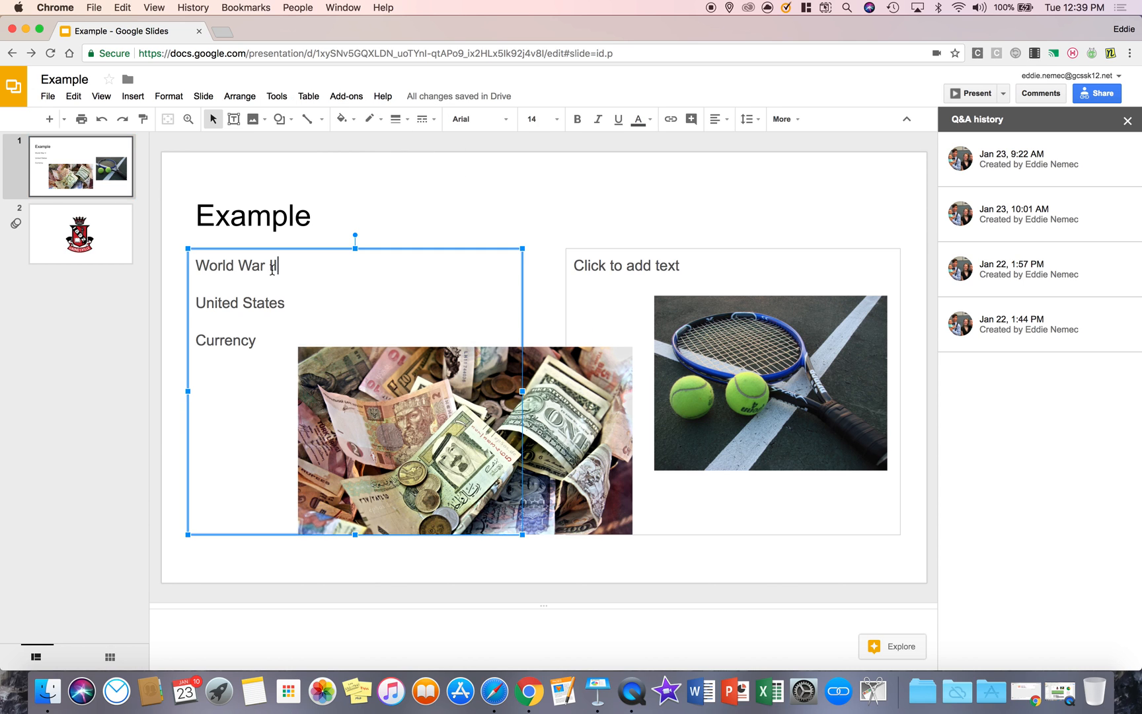
pyautogui.write('I')
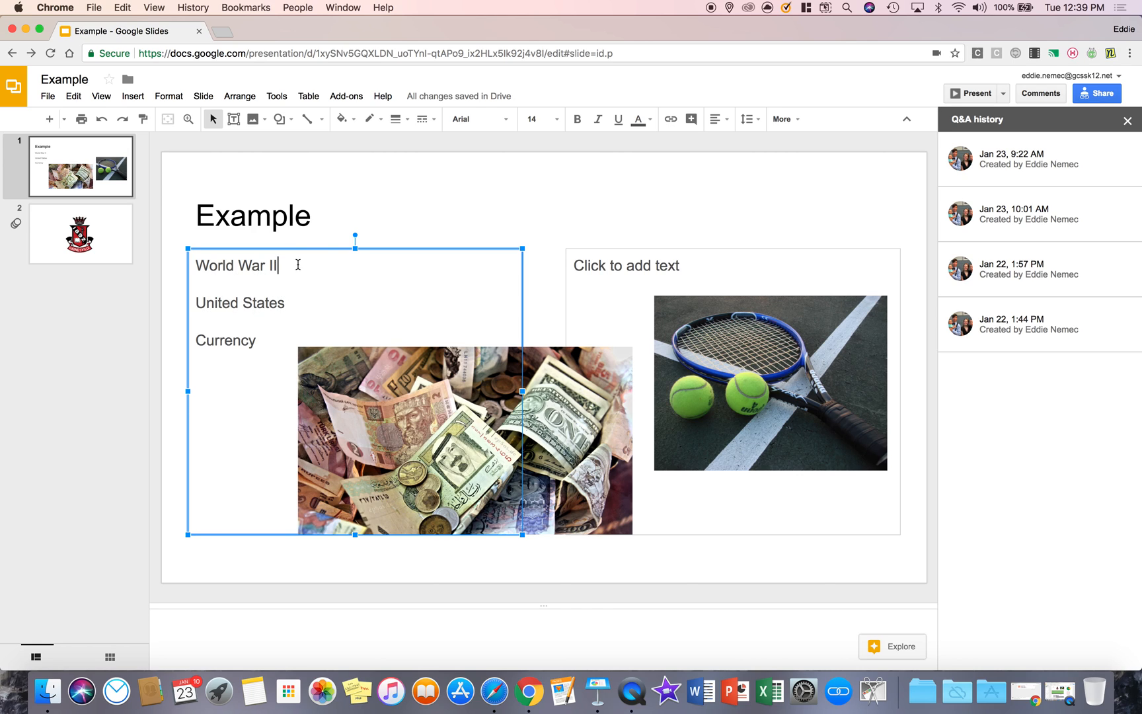
pyautogui.moveTo(265, 629)
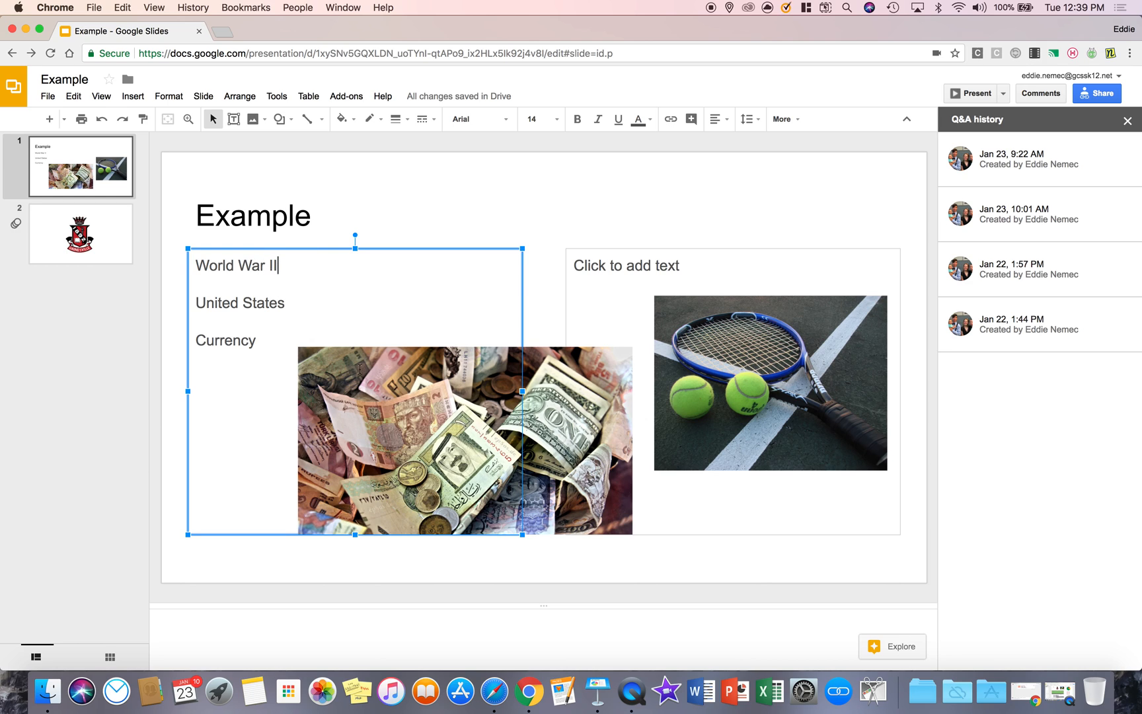
pyautogui.click(276, 96)
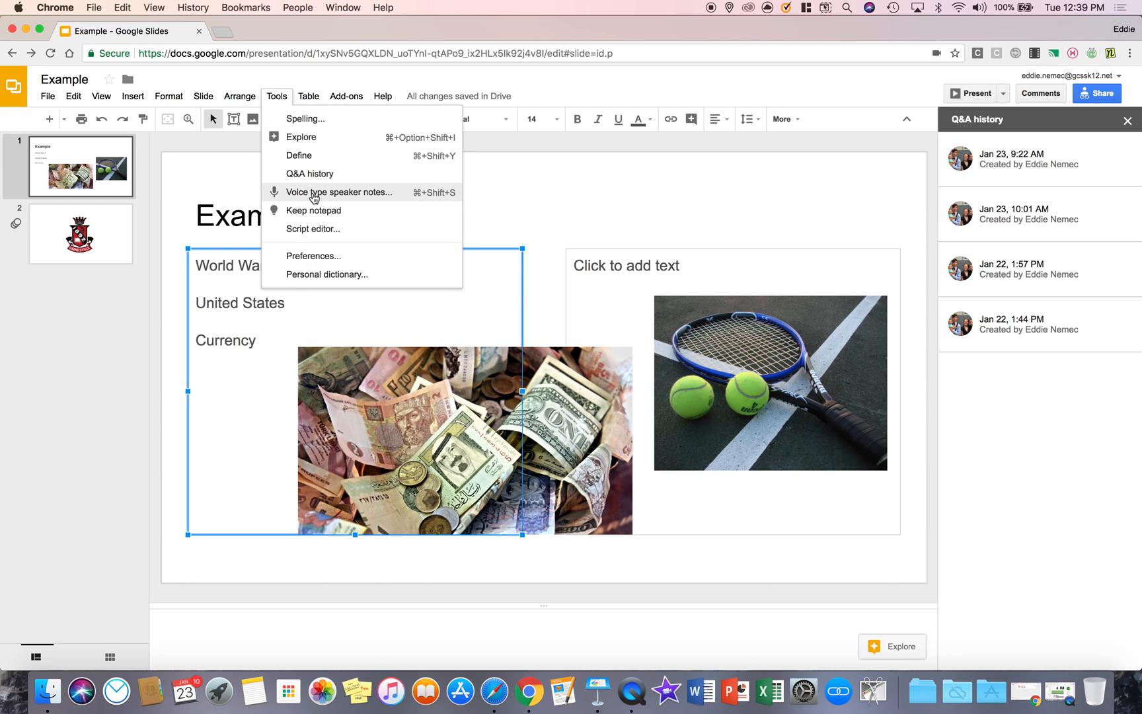
# - Dictate 'Microphone and I'm now typing notes down in the speaker notes section' into speaker notes
pyautogui.click(339, 191)
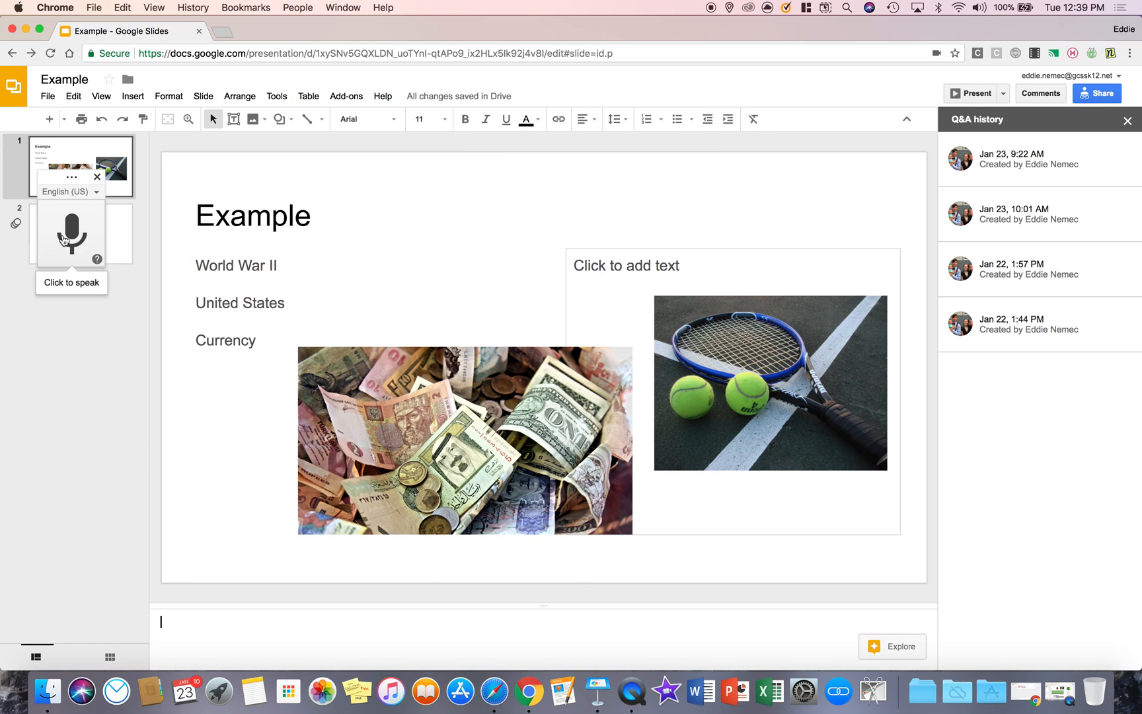
pyautogui.click(70, 234)
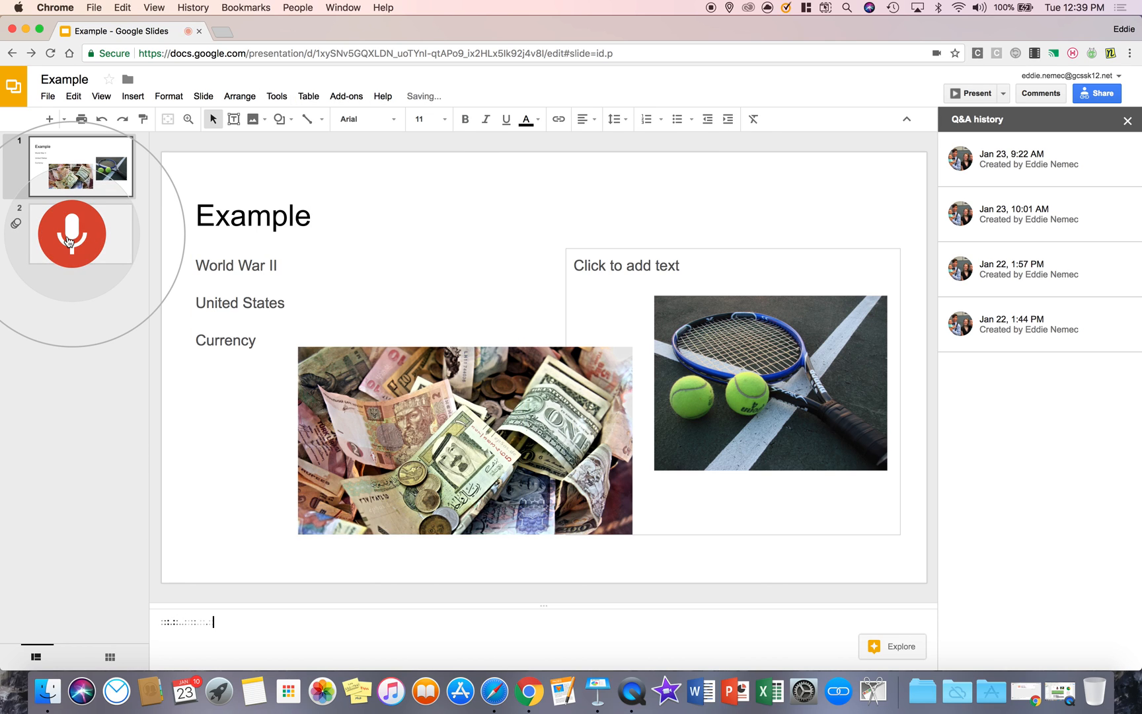
pyautogui.write("Microphone and I'm now typing")
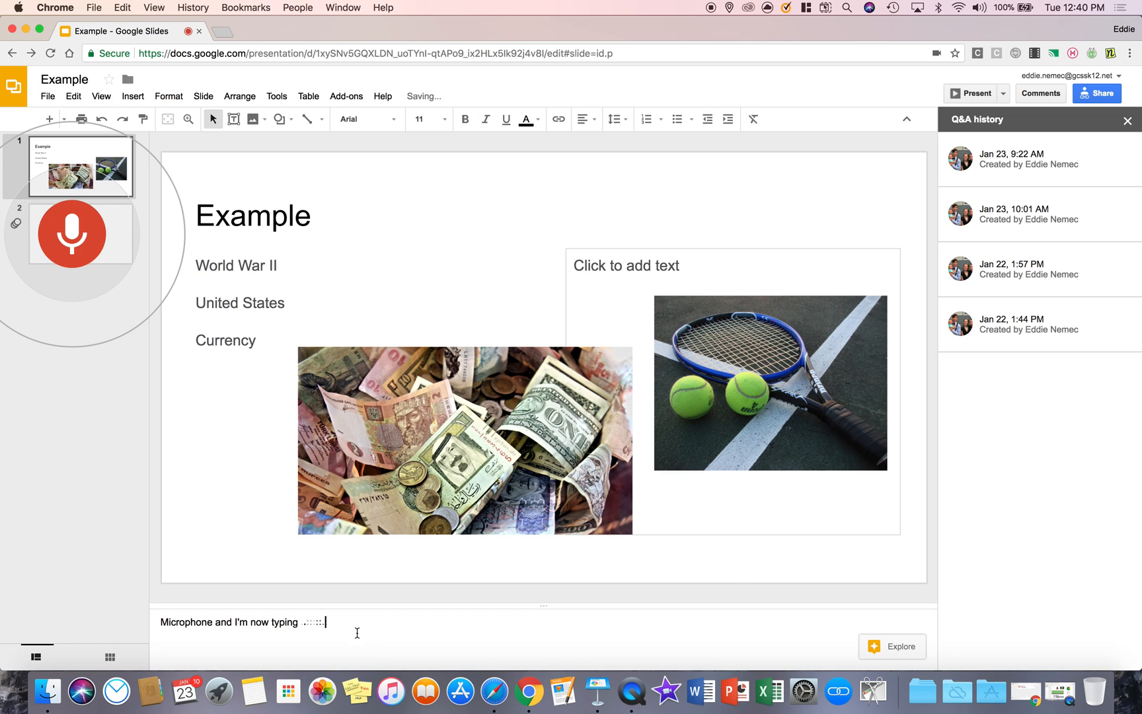
pyautogui.write('notes down in the speaker notes section in Google Slides.')
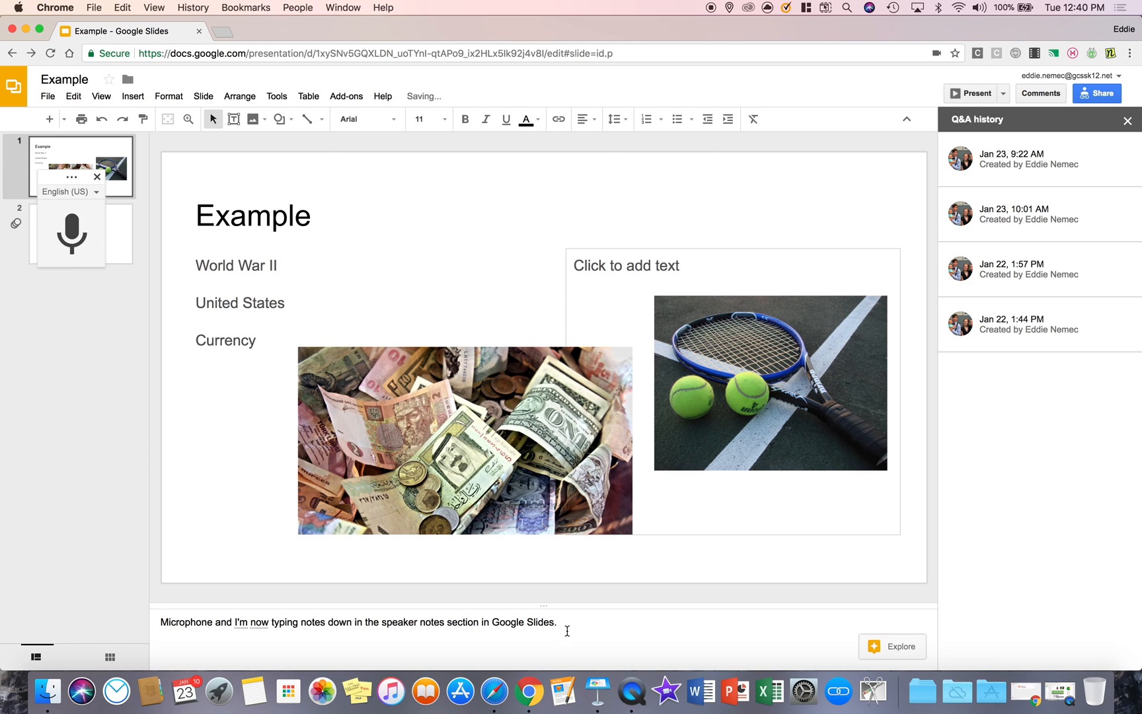
# - Copy the dictated speaker-notes sentence and paste it over 'United States' in the left text box
pyautogui.tripleClick(356, 622)
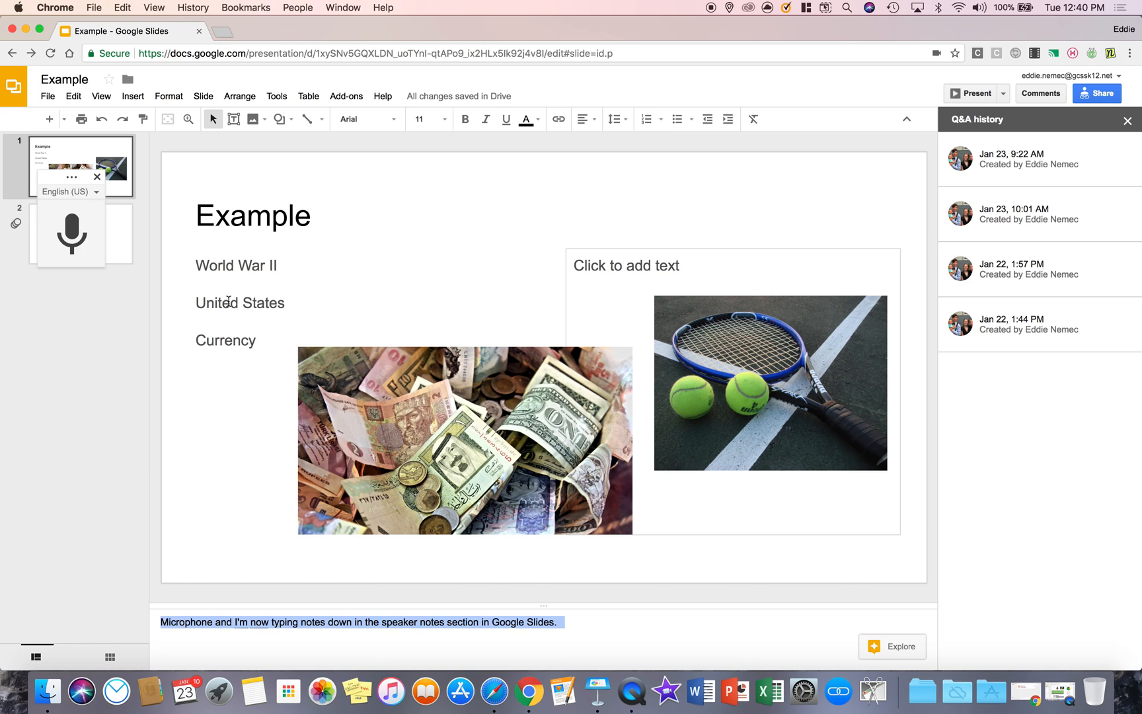
pyautogui.doubleClick(239, 303)
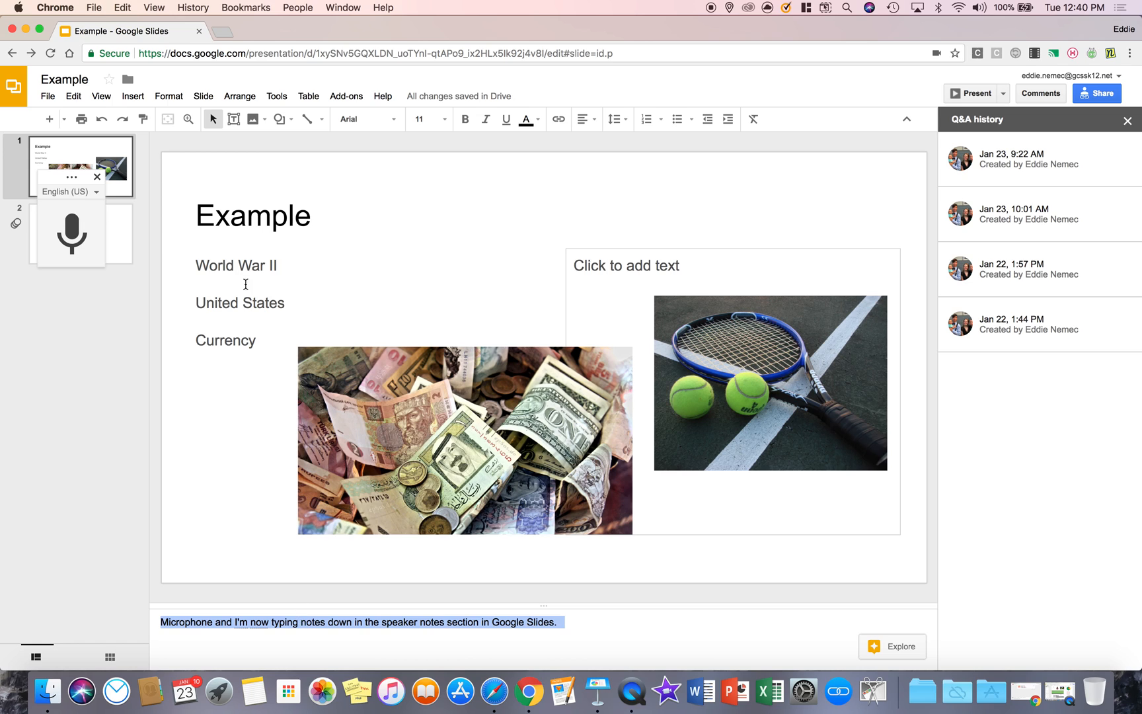
pyautogui.doubleClick(243, 302)
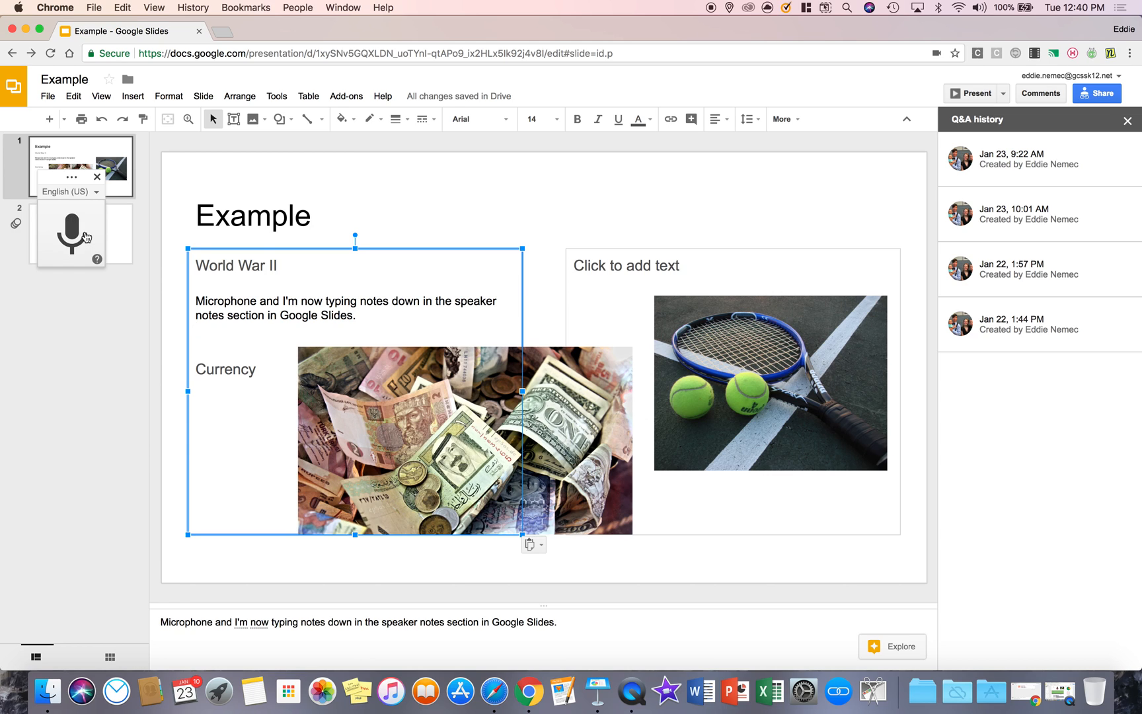
pyautogui.moveTo(259, 302)
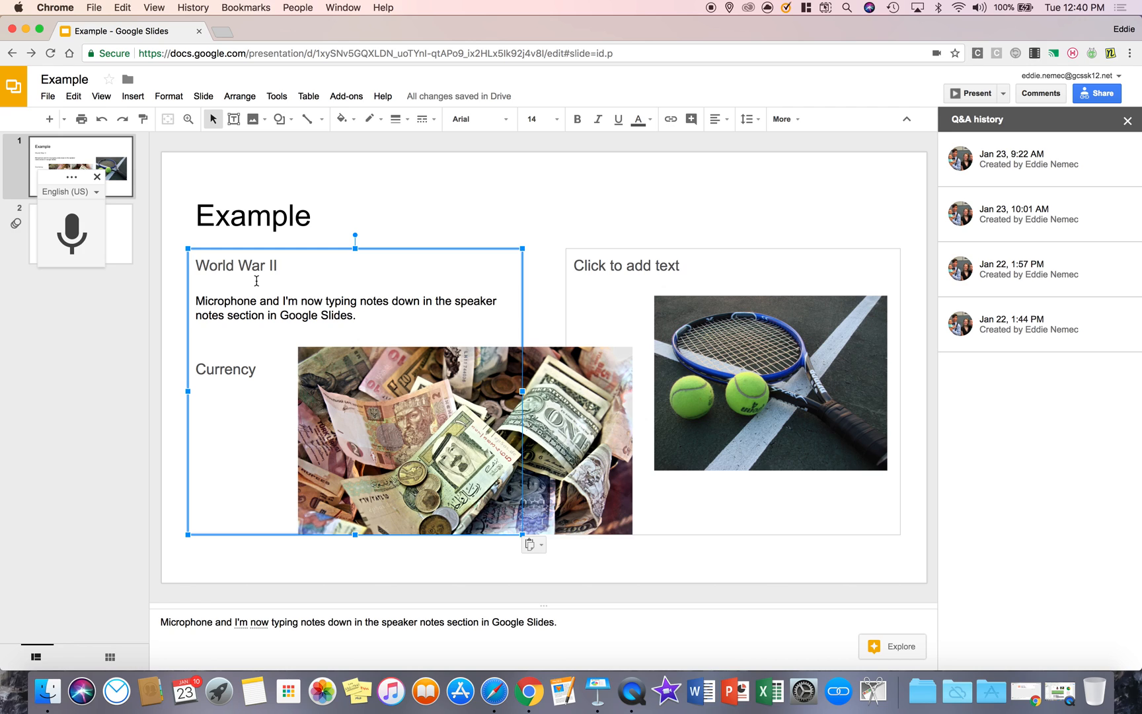
pyautogui.moveTo(259, 271)
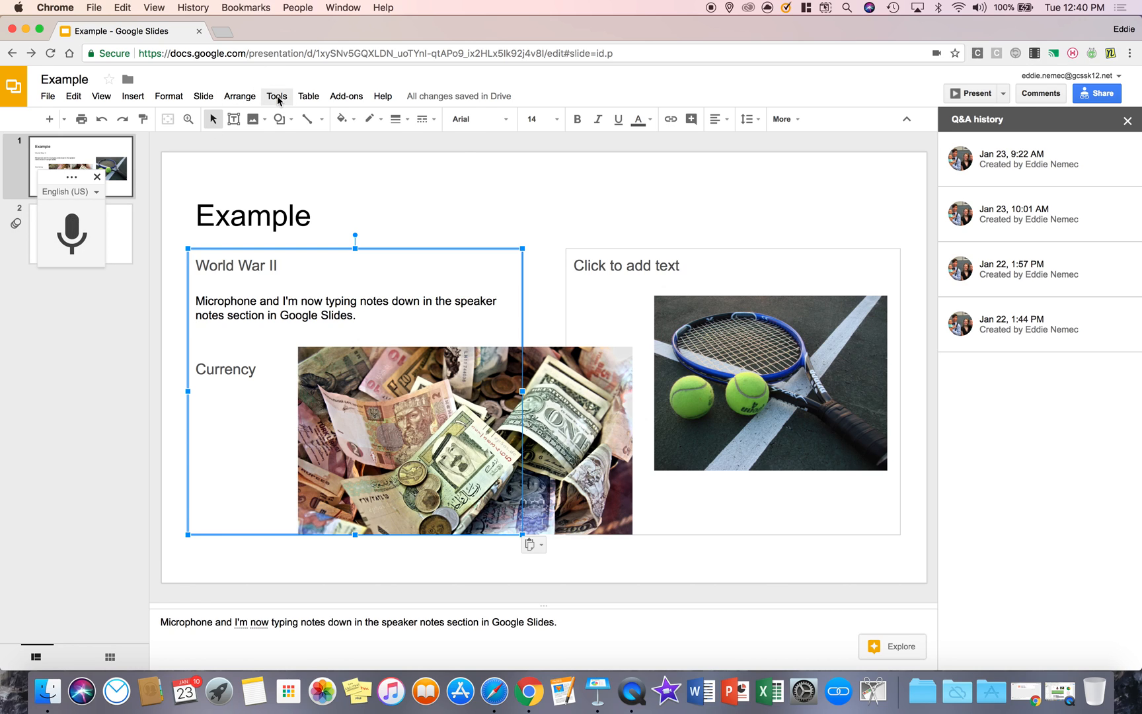
pyautogui.click(276, 95)
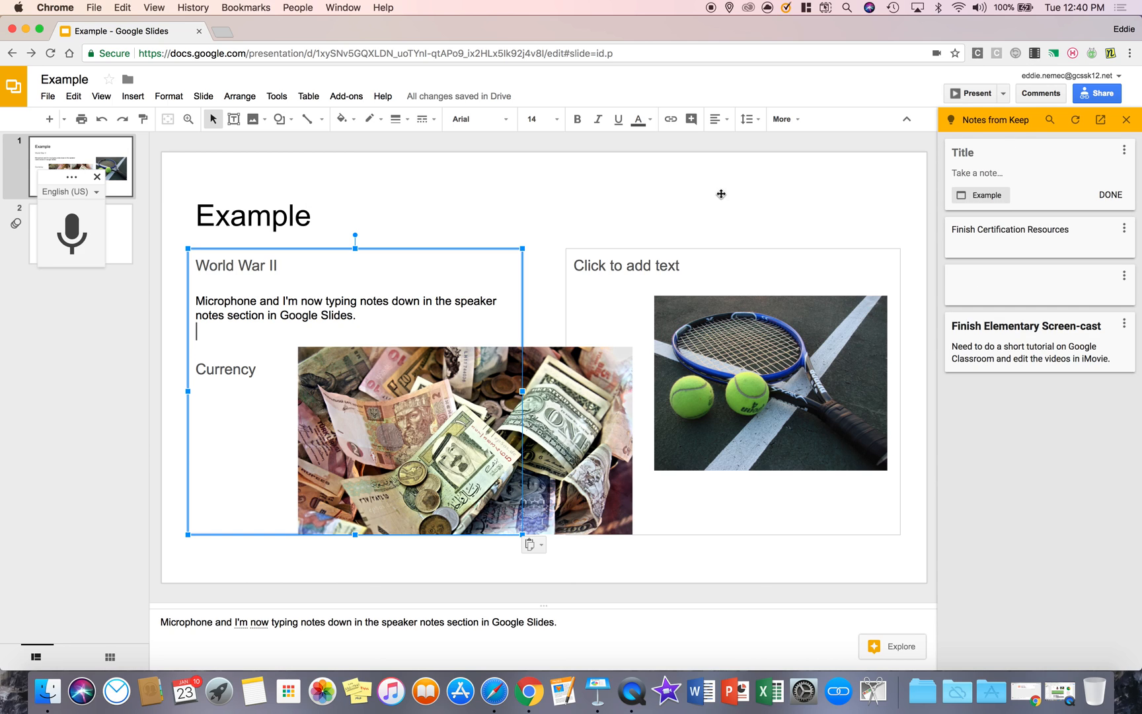
pyautogui.moveTo(995, 198)
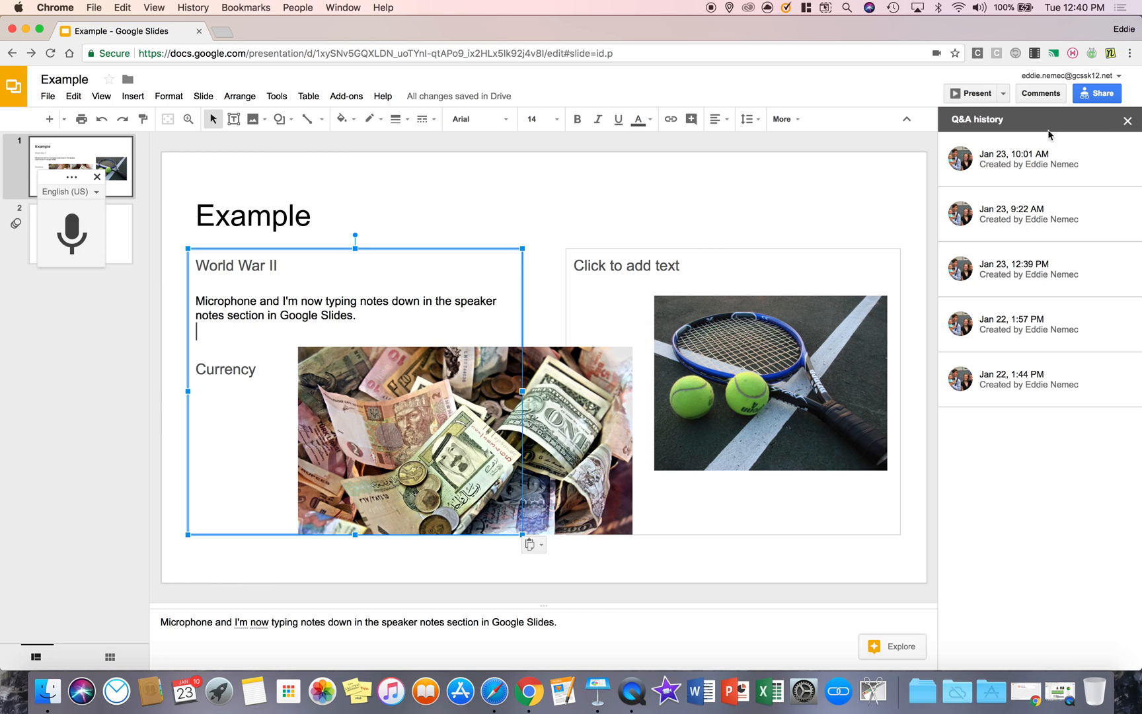
pyautogui.click(276, 96)
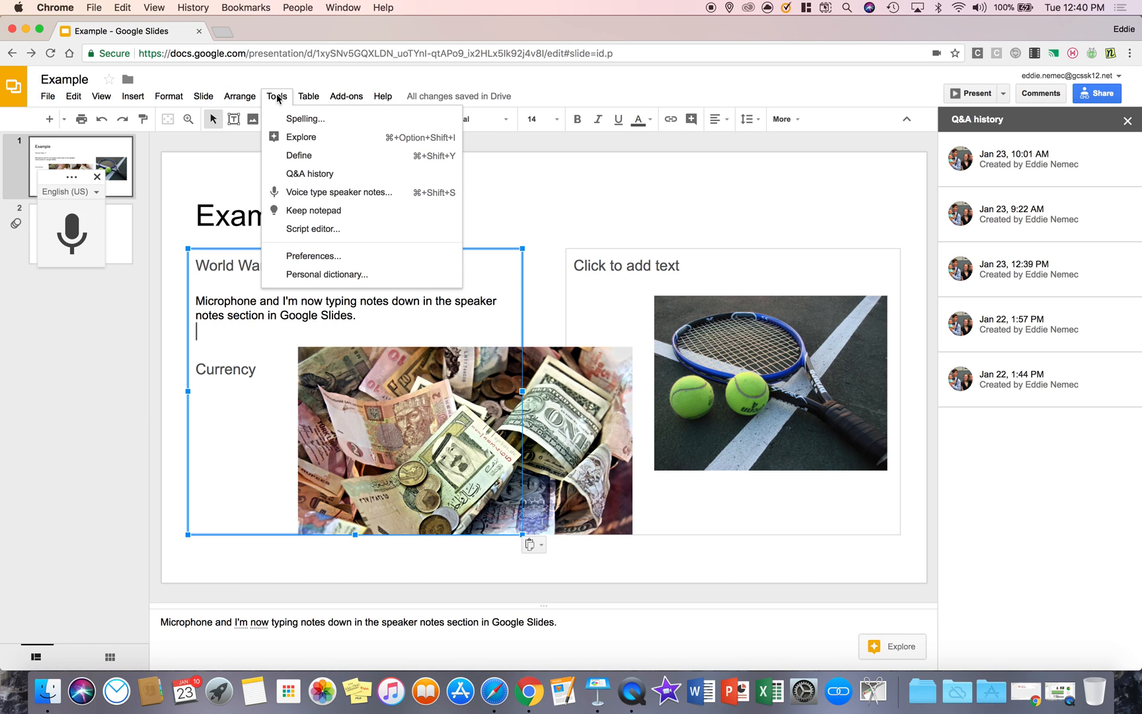
pyautogui.moveTo(329, 232)
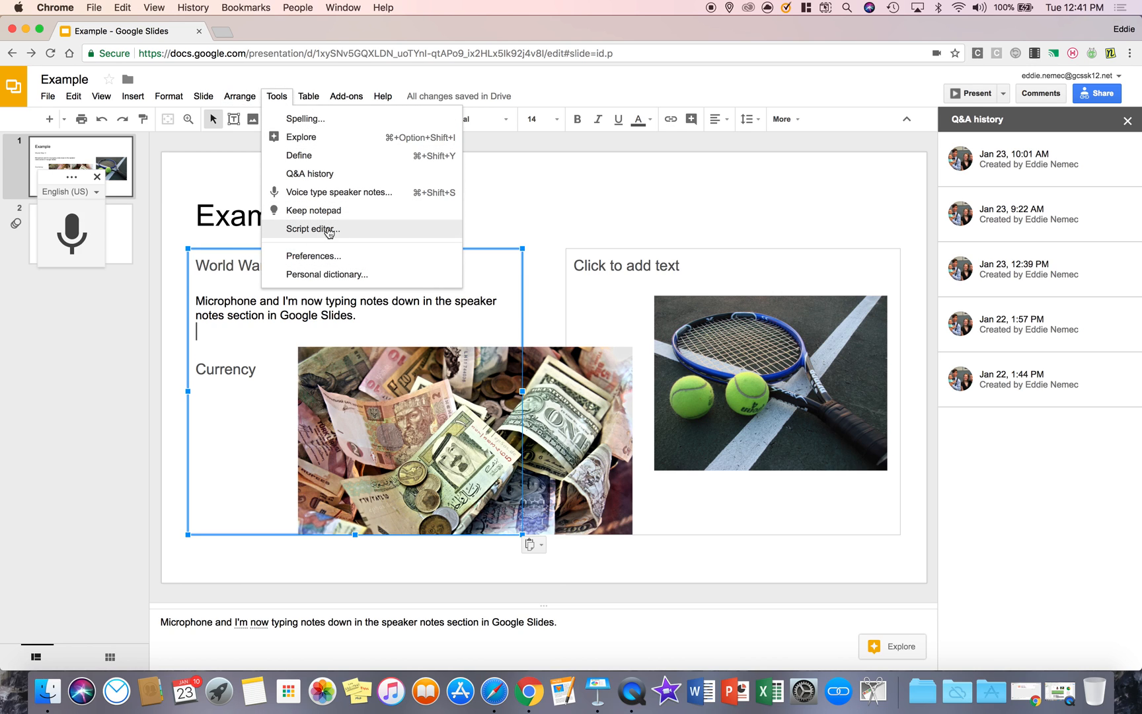
pyautogui.click(313, 229)
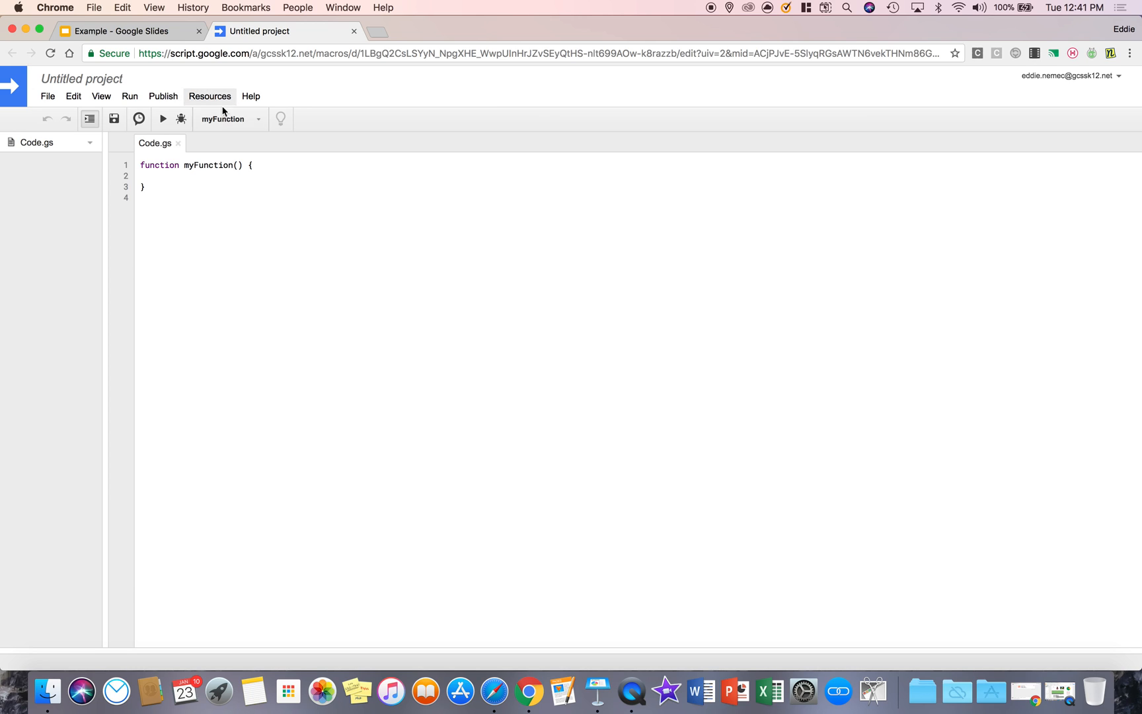
pyautogui.moveTo(349, 31)
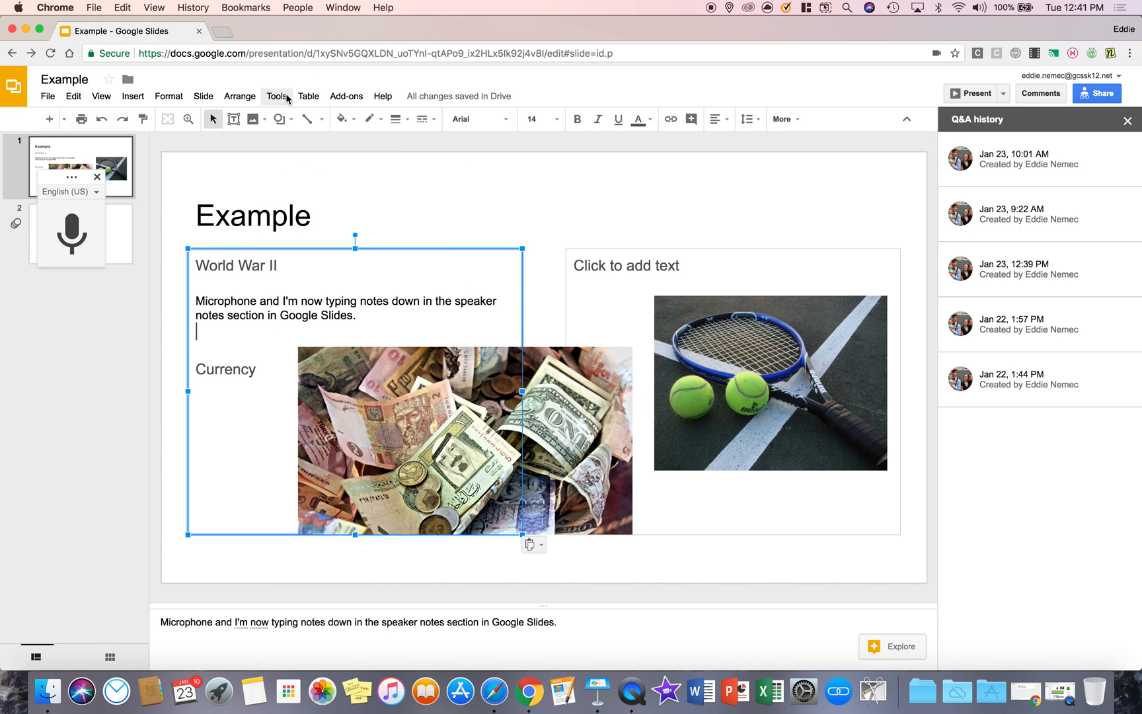
pyautogui.click(277, 95)
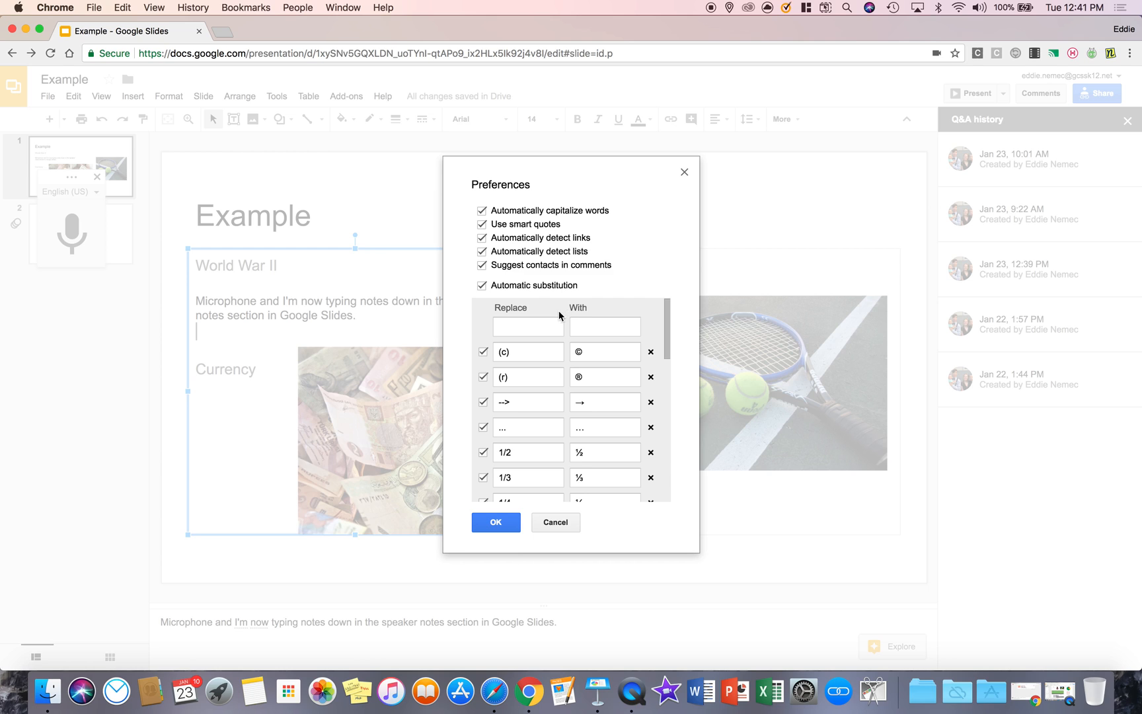
pyautogui.moveTo(623, 270)
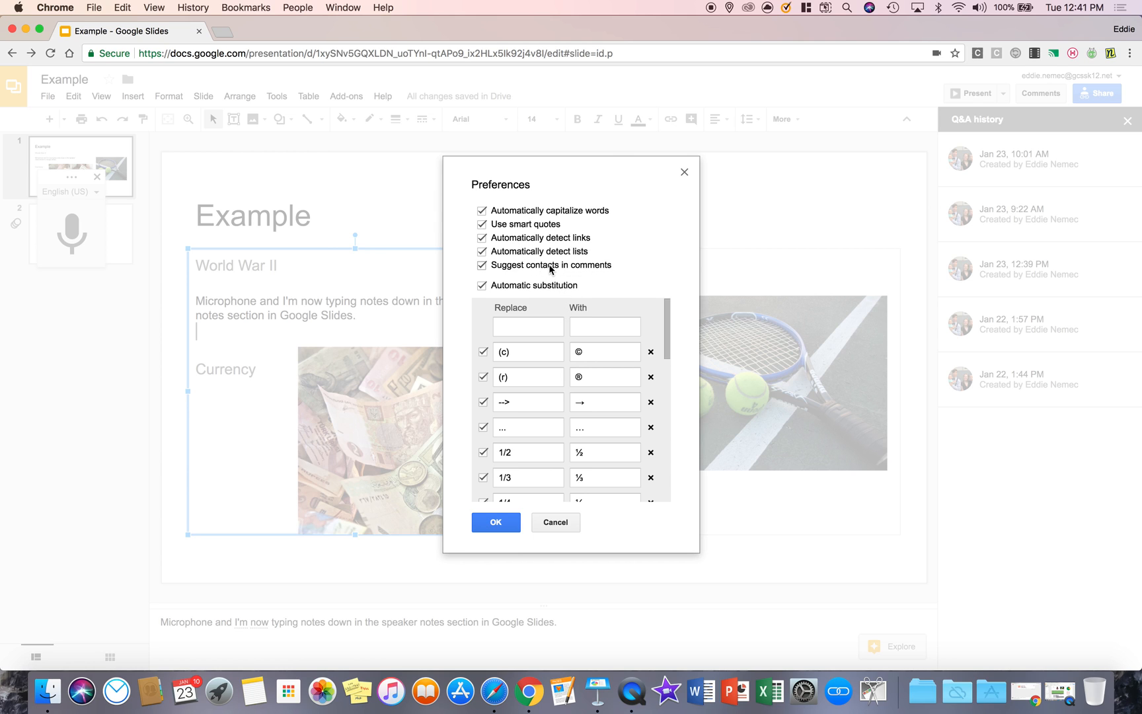
pyautogui.moveTo(685, 194)
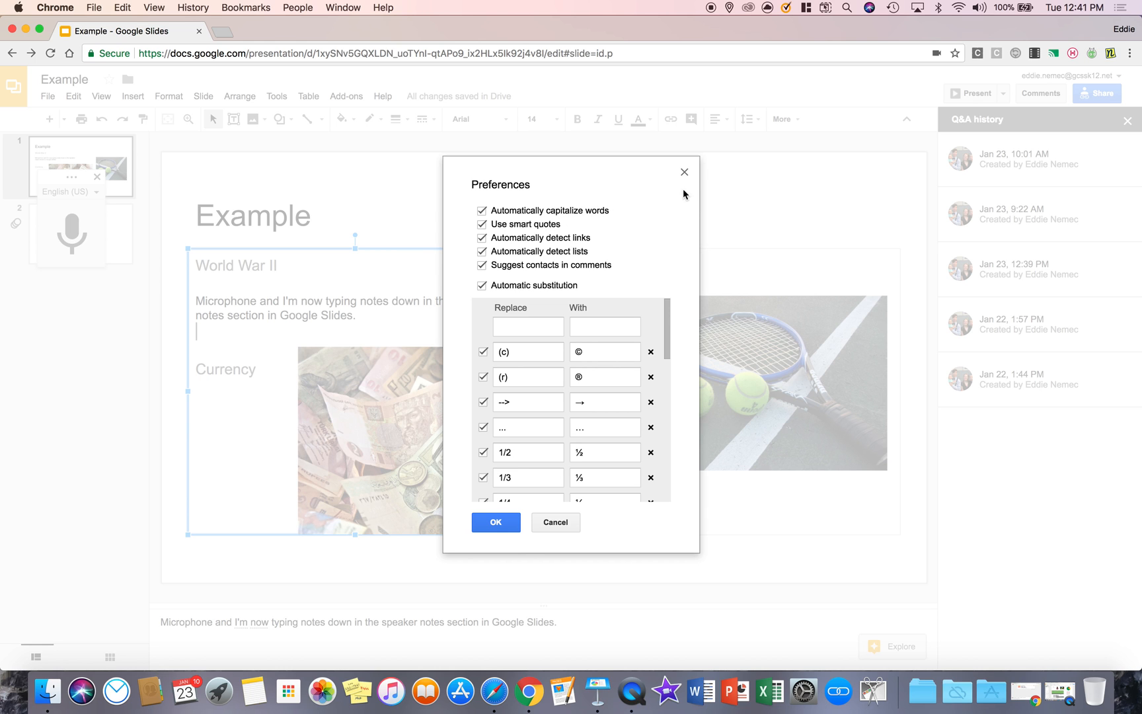
pyautogui.moveTo(684, 172)
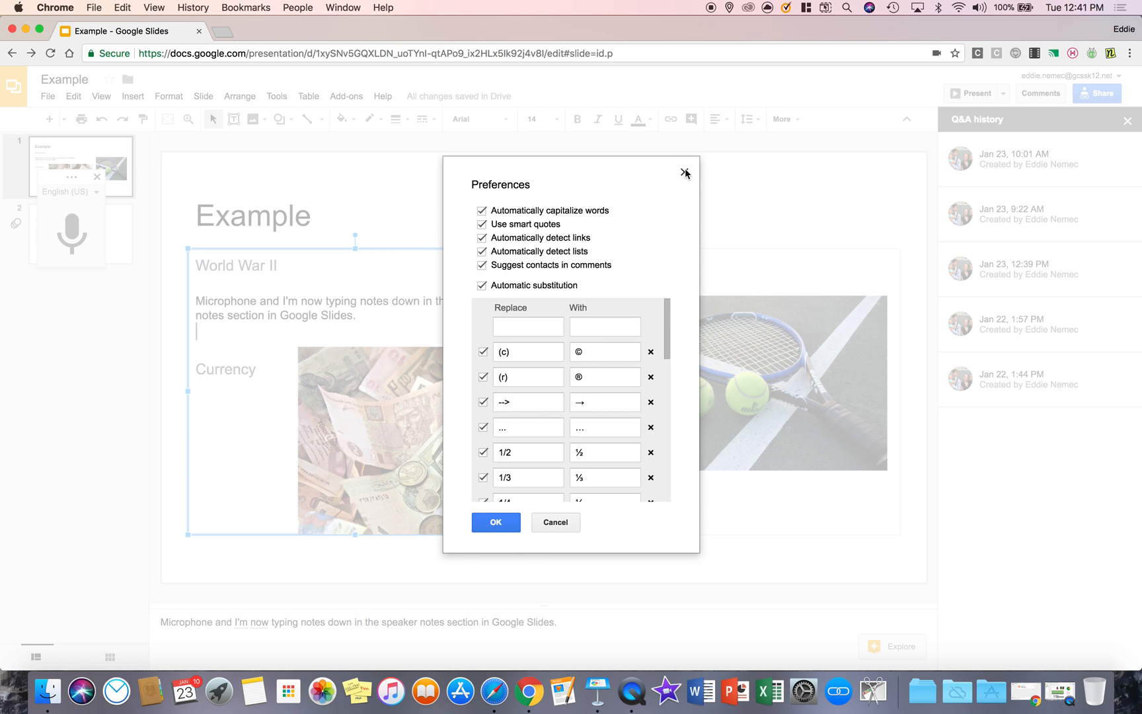
pyautogui.click(681, 172)
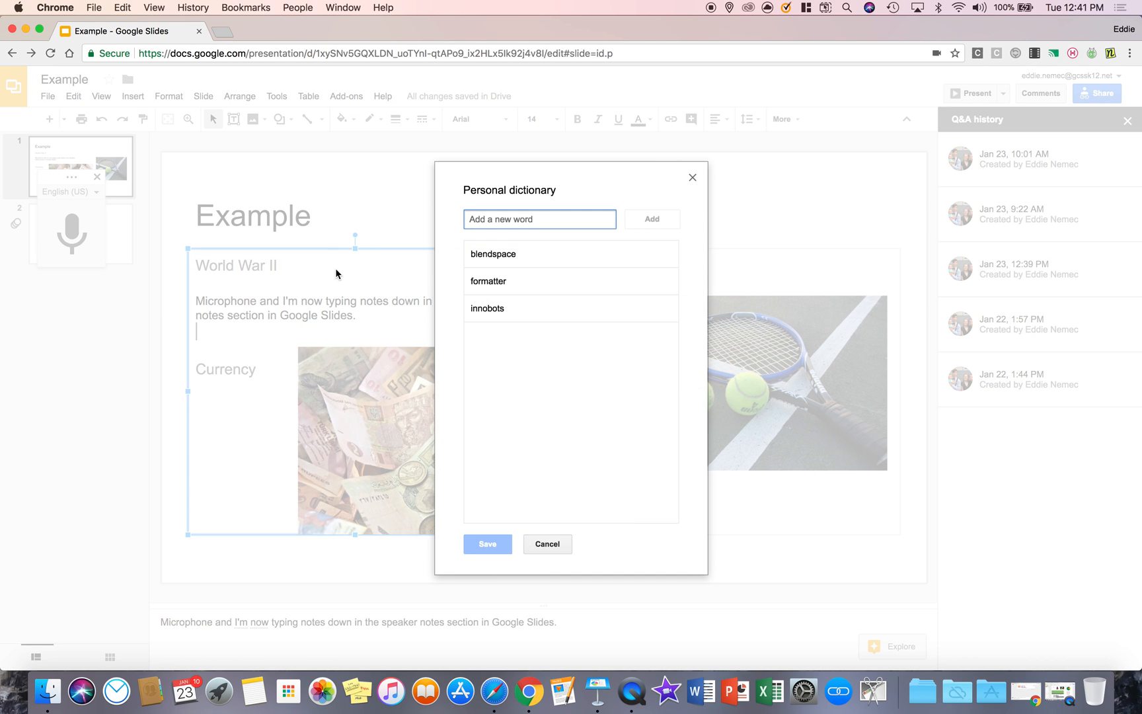
pyautogui.moveTo(606, 438)
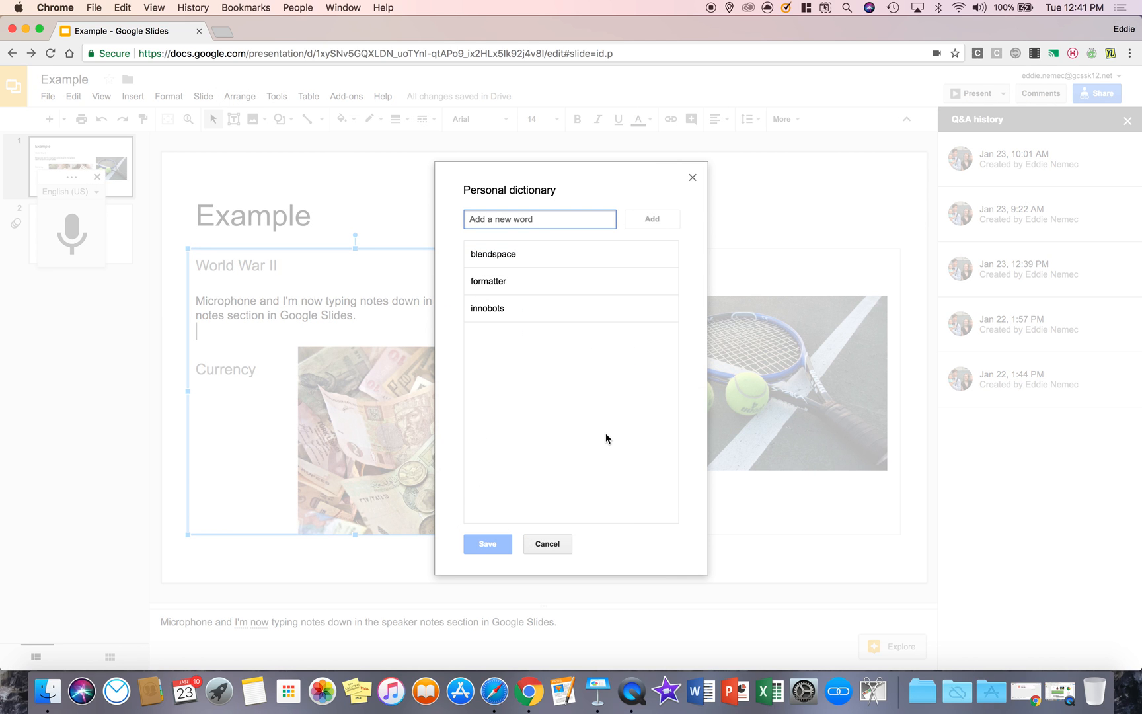
pyautogui.moveTo(597, 445)
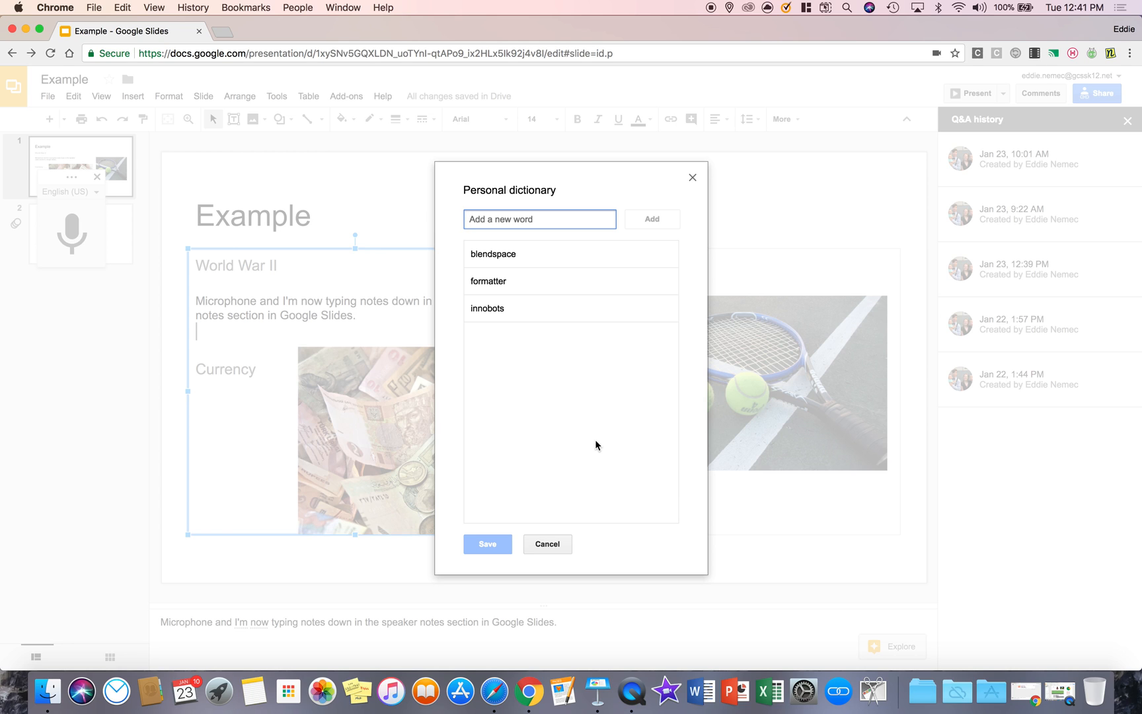
pyautogui.moveTo(637, 401)
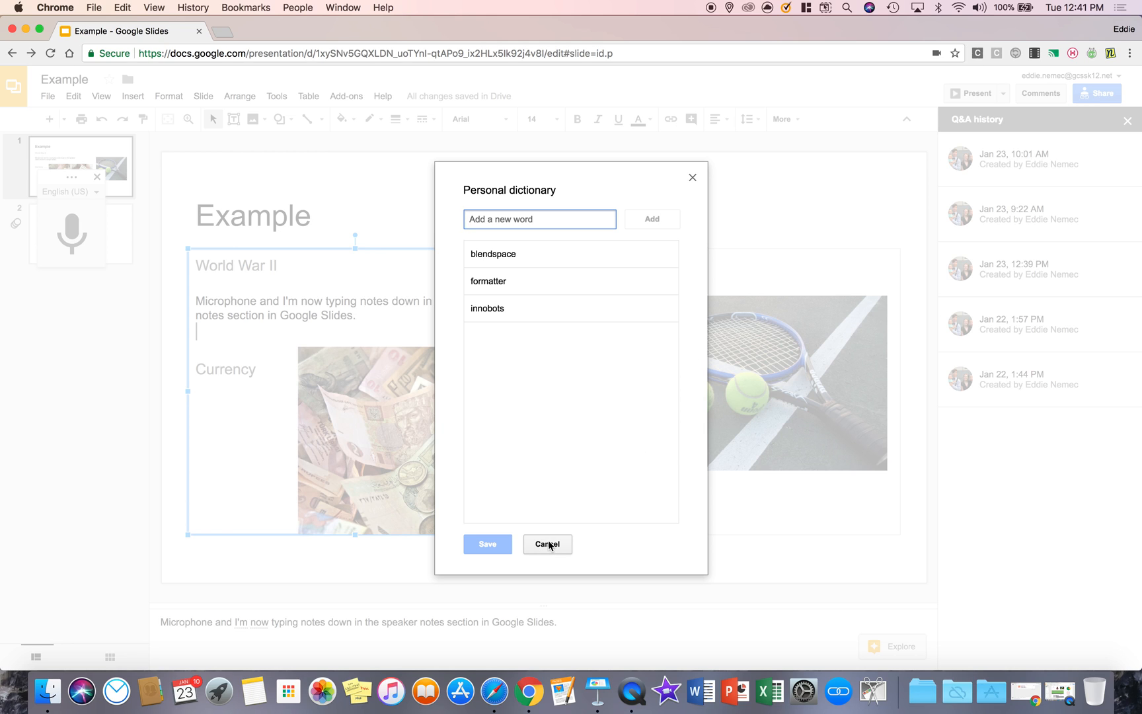
pyautogui.click(547, 544)
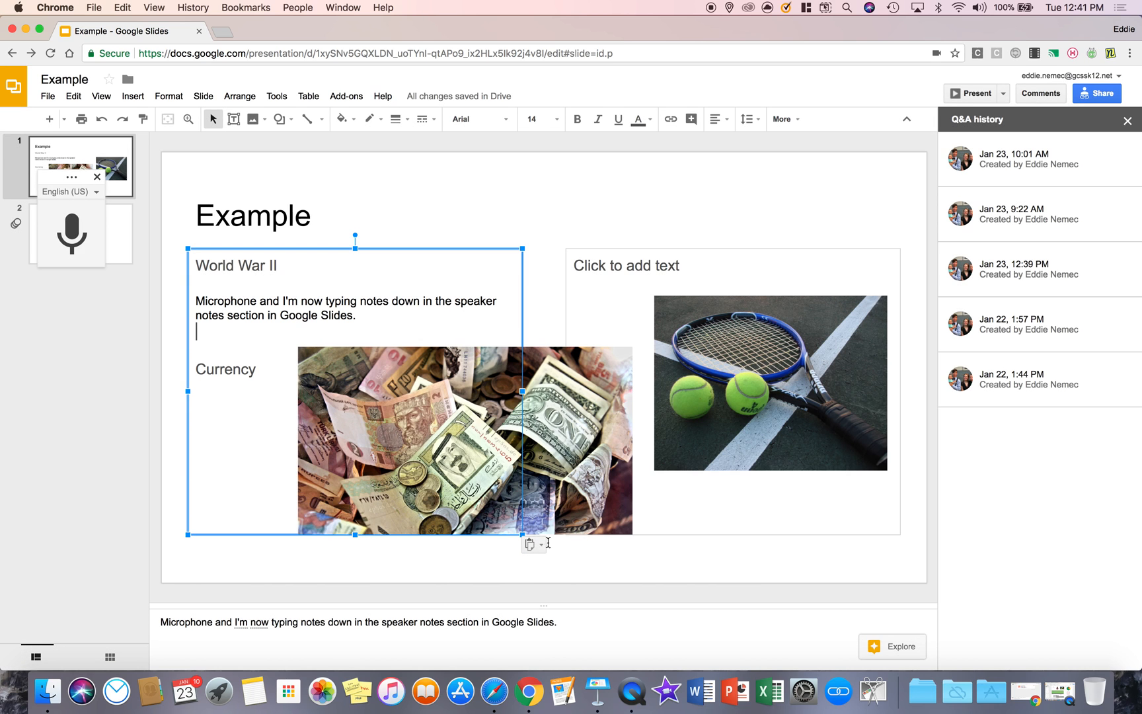
pyautogui.moveTo(425, 421)
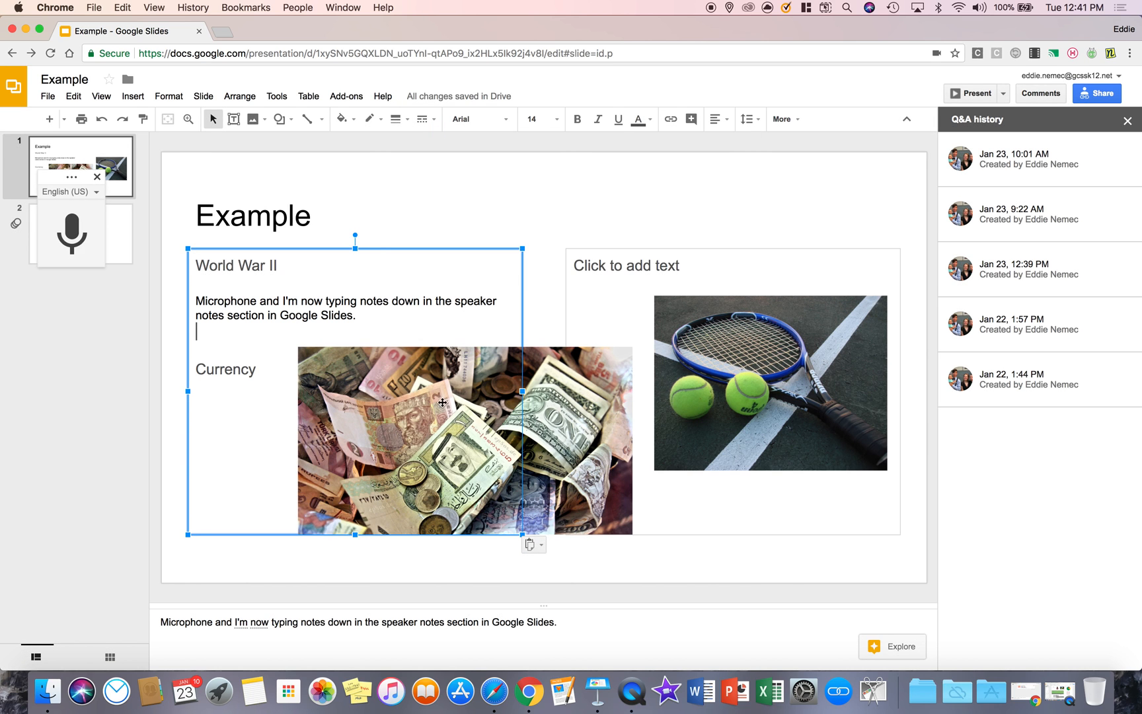
pyautogui.moveTo(443, 174)
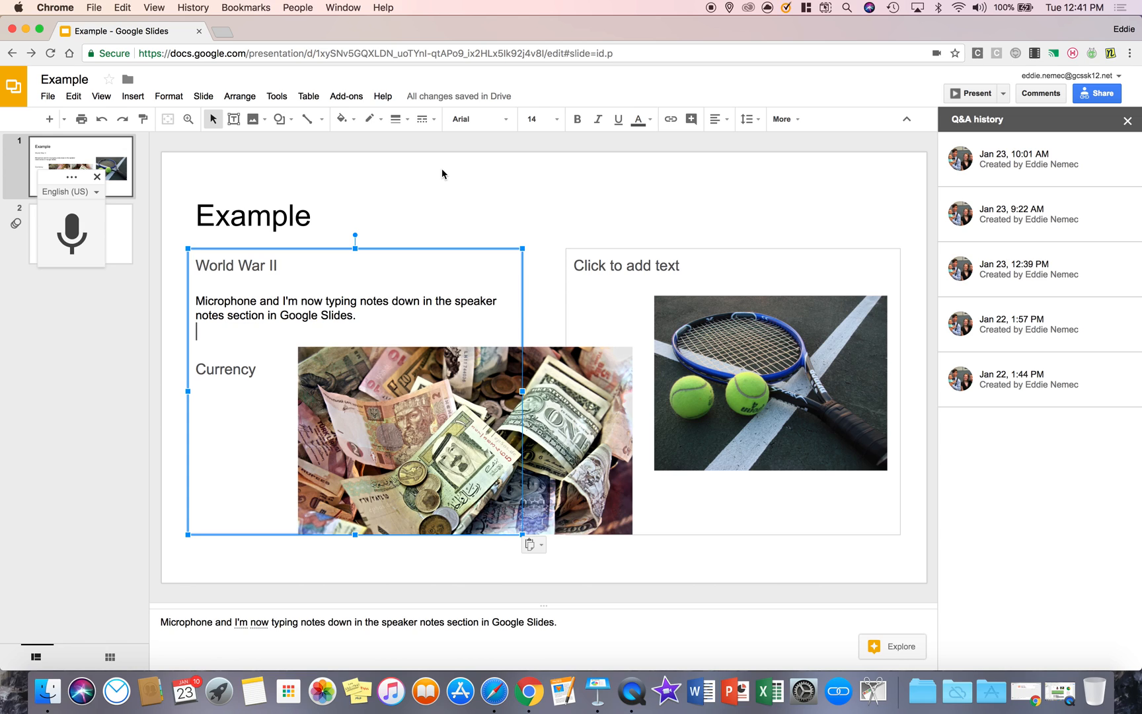